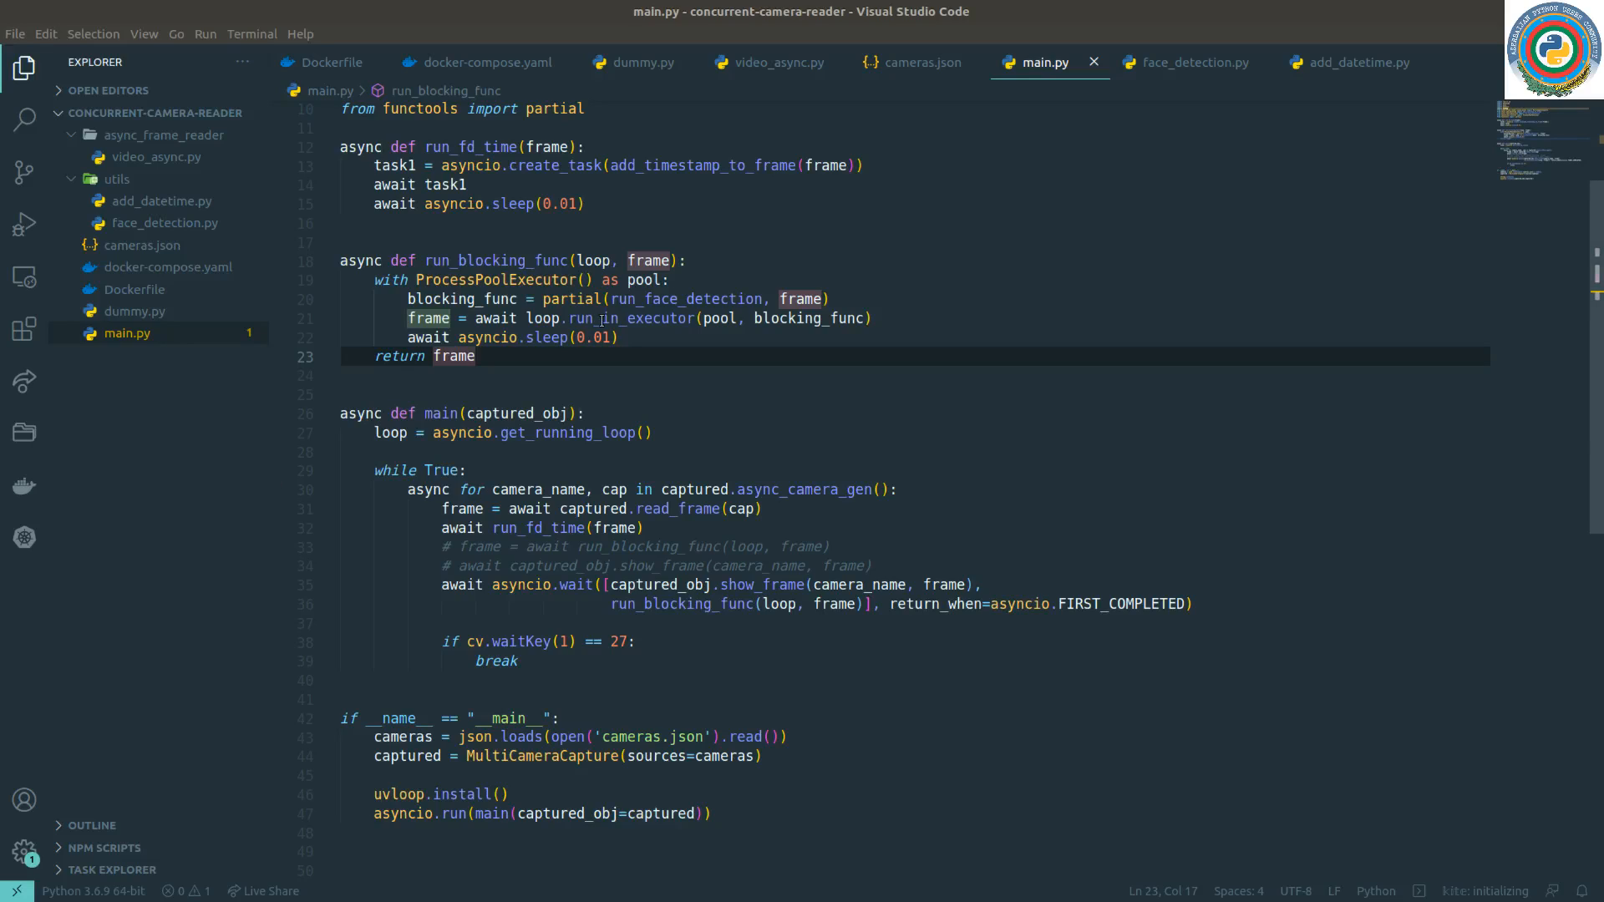
# Switch run_blocking_func's ProcessPoolExecutor on line 19 to ThreadPoolExecutor in main.py
pyautogui.scroll(3)
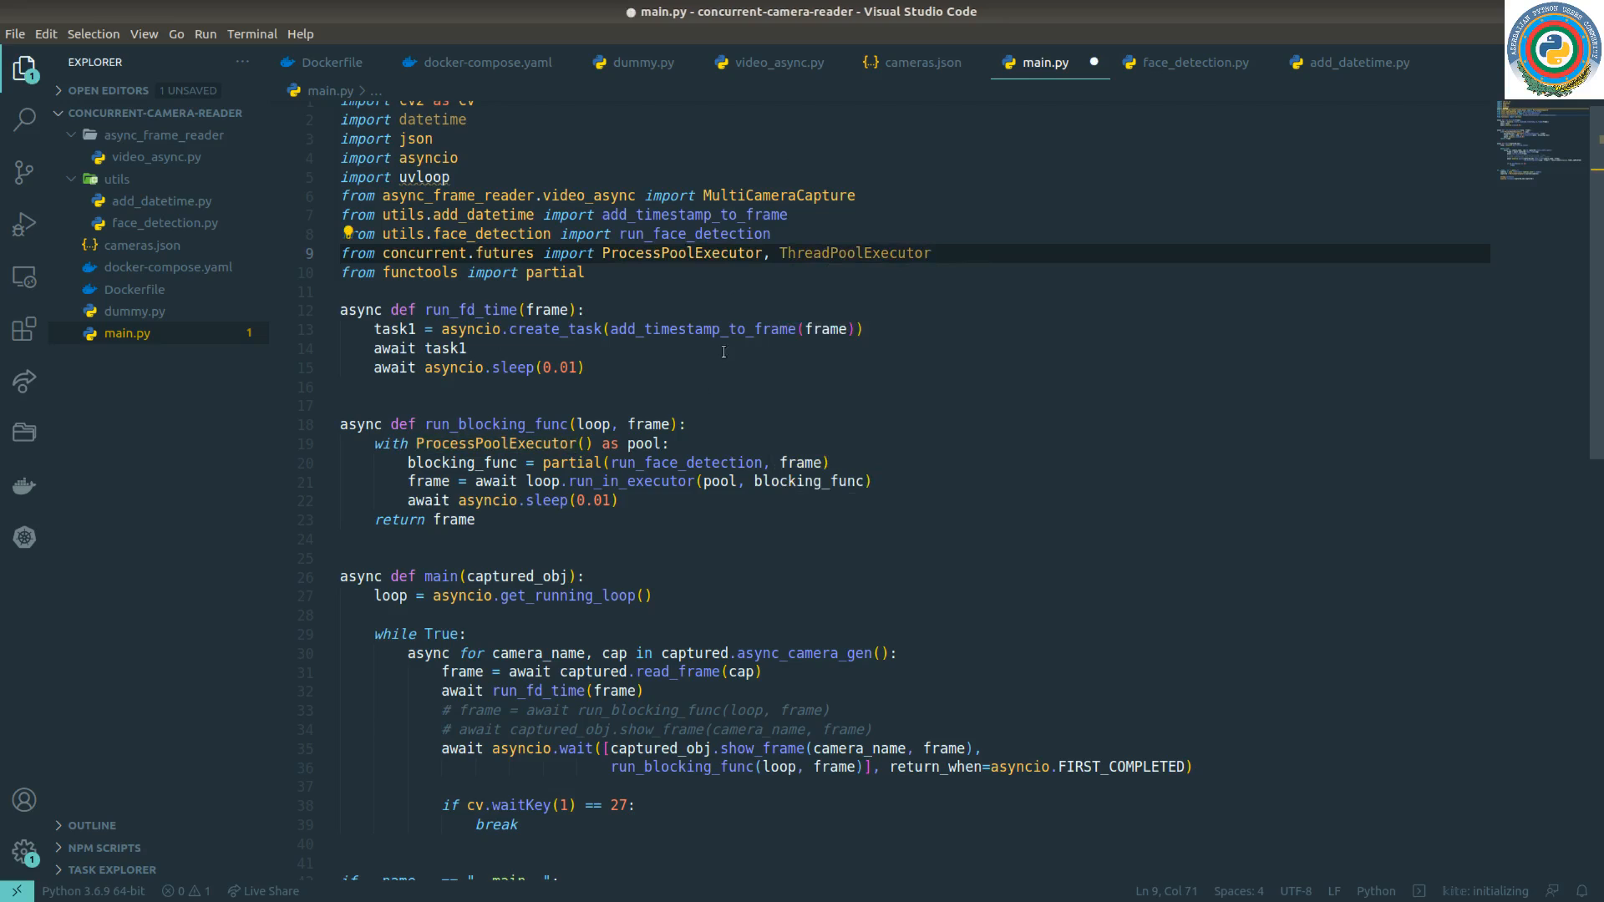
pyautogui.moveTo(610, 525)
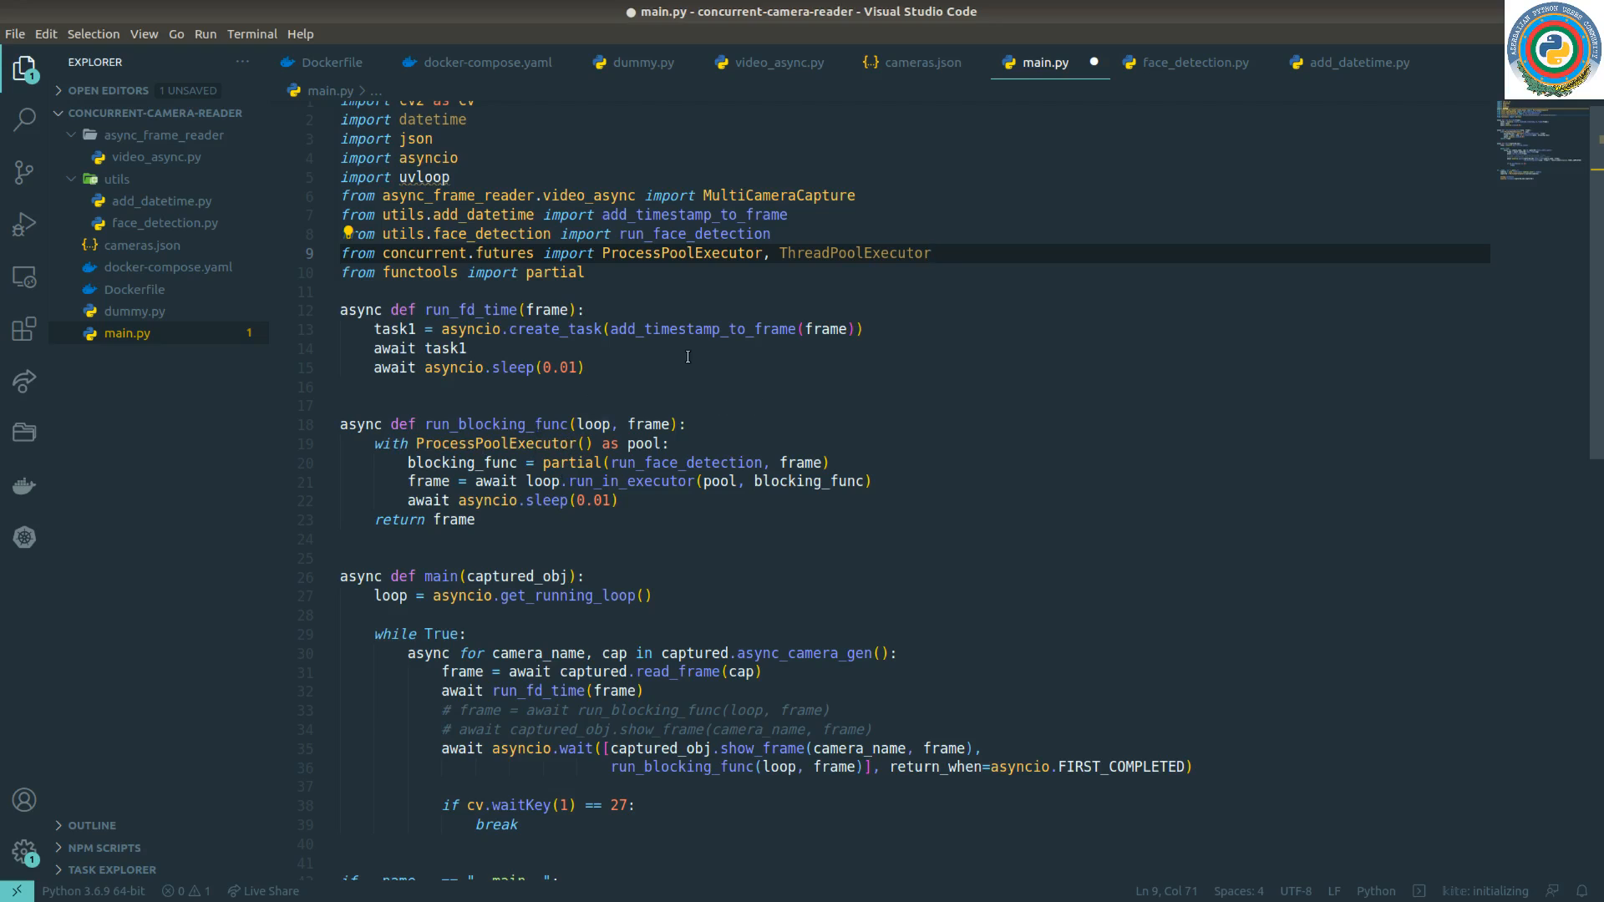
pyautogui.doubleClick(853, 253)
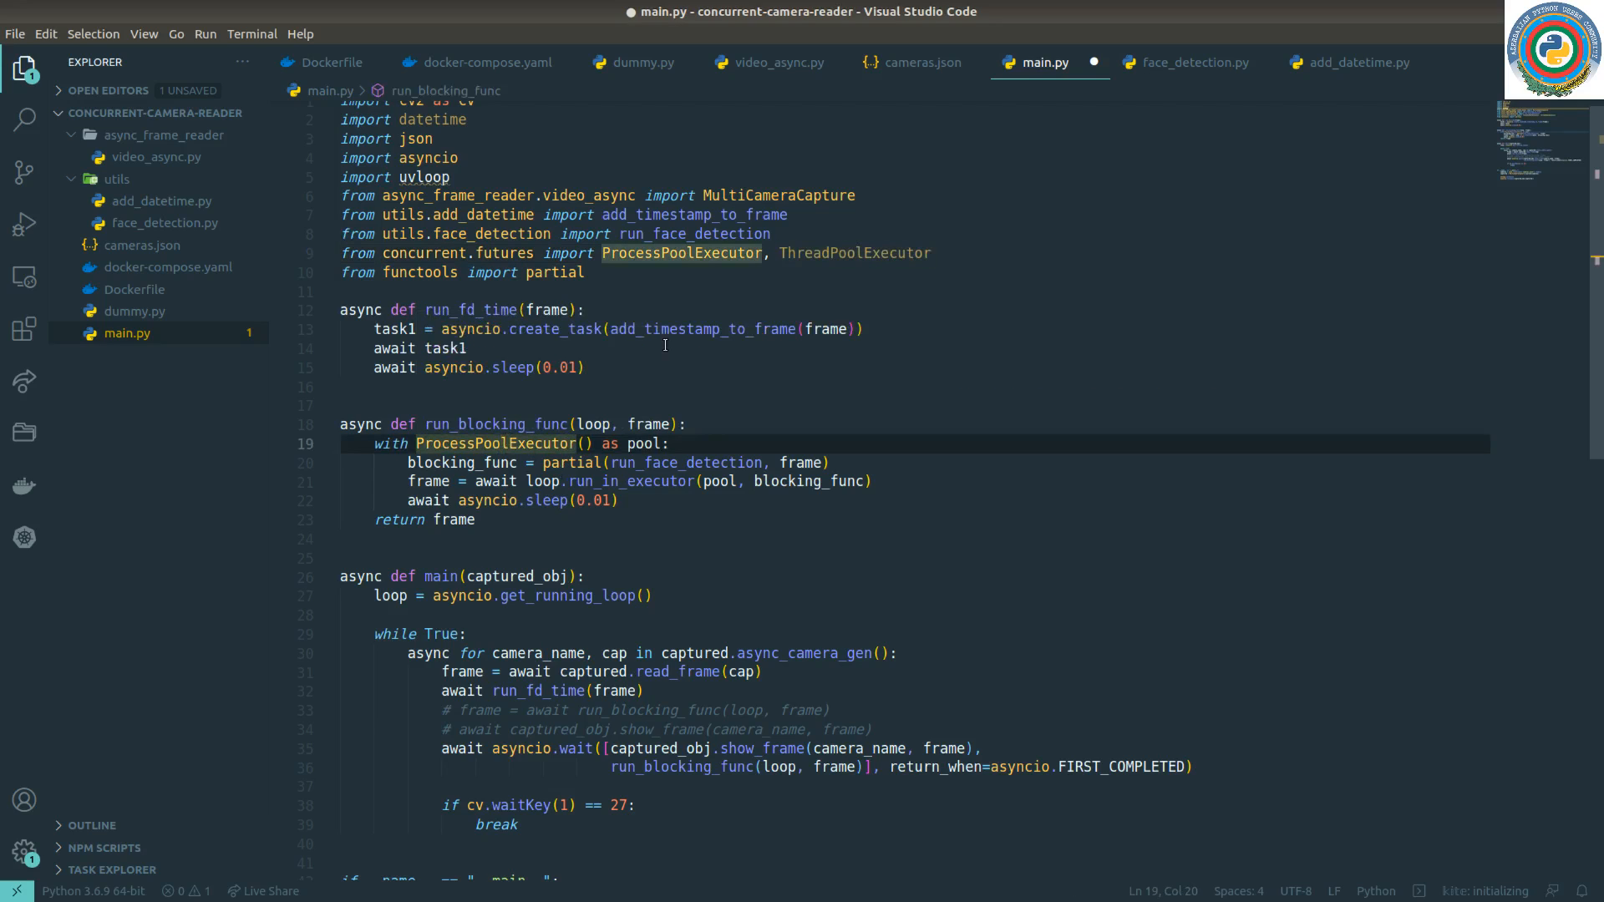
pyautogui.doubleClick(495, 443)
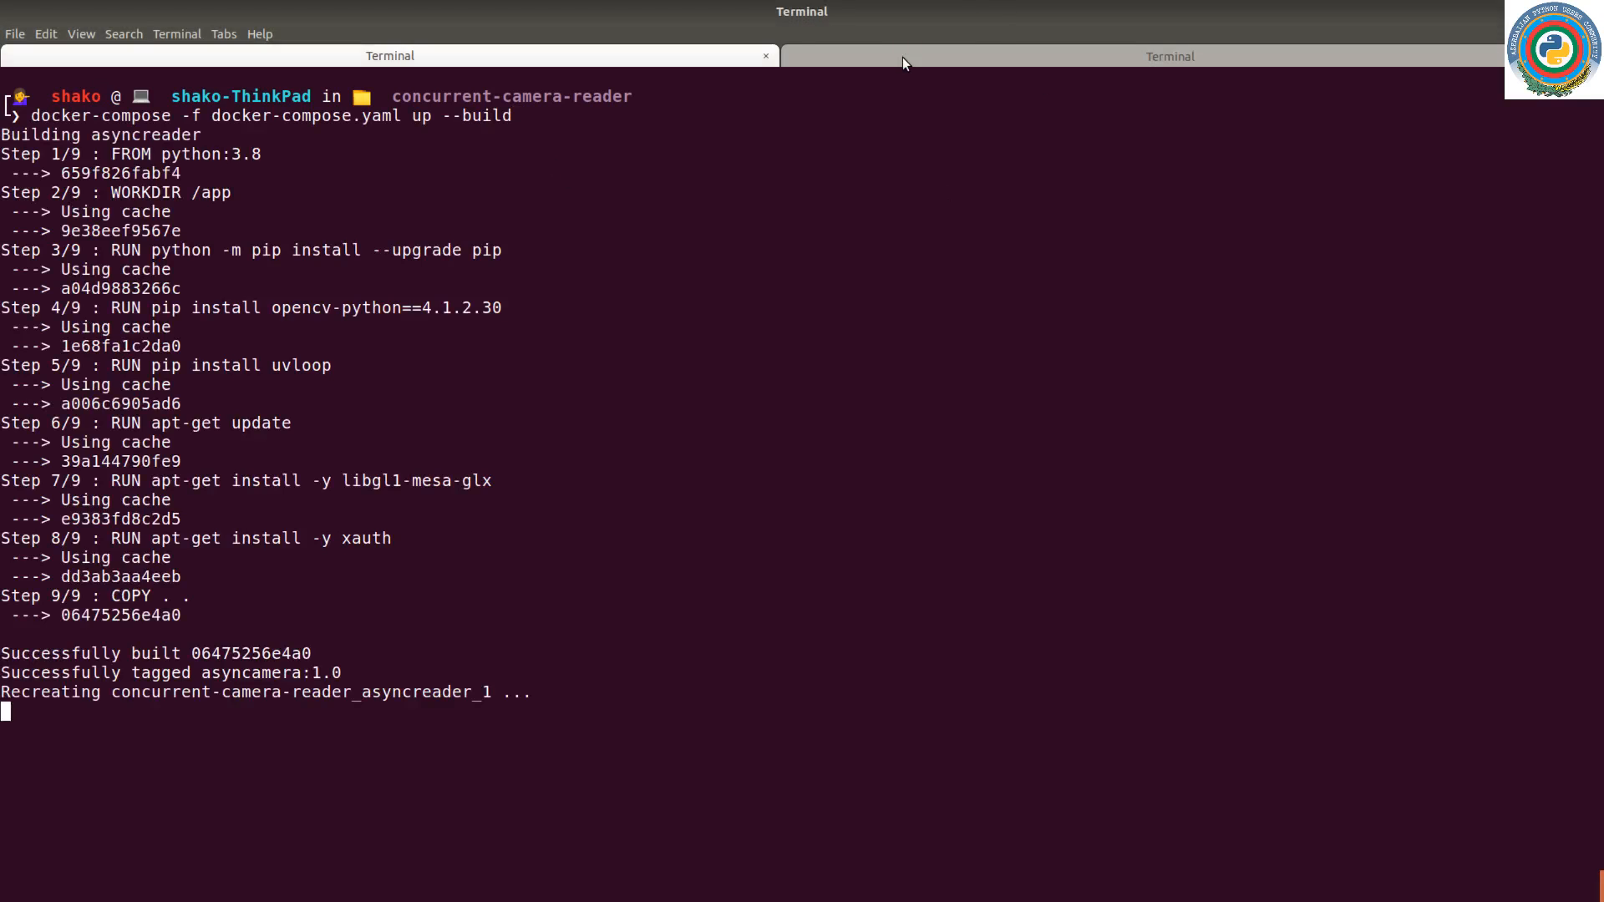
# Exec into concurrent-camera-reader_asyncreader_1, run the camera reader, then stop it with Ctrl+C
pyautogui.write('docker exec -it concurrent-camera-reader_asyncreader_1 /bin/bash')
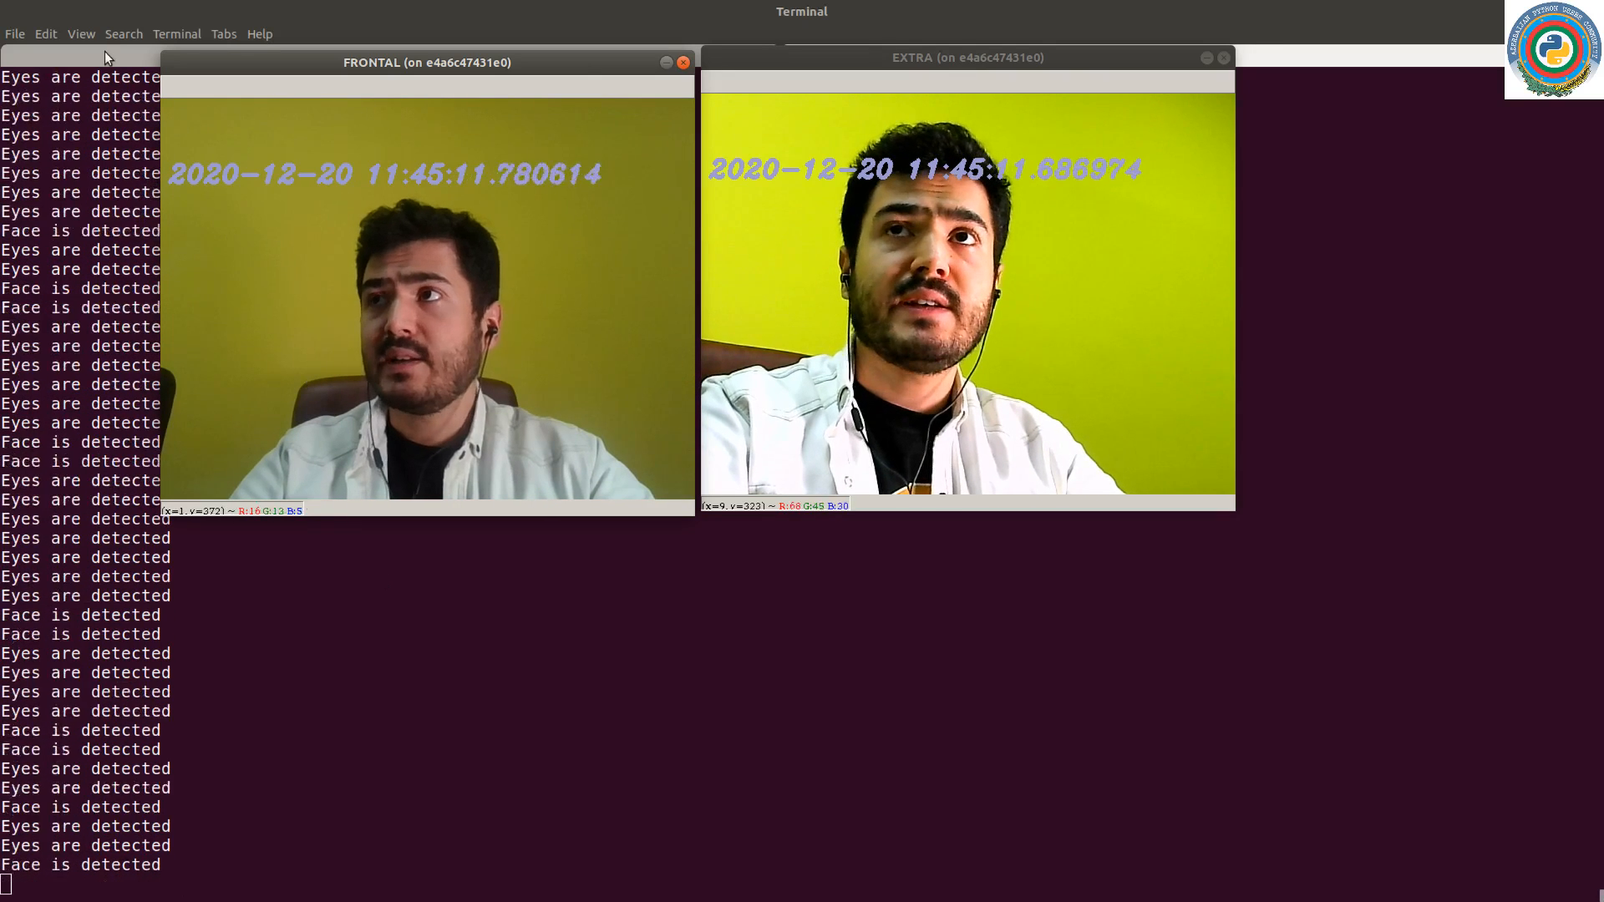
pyautogui.press('ctrl+c')
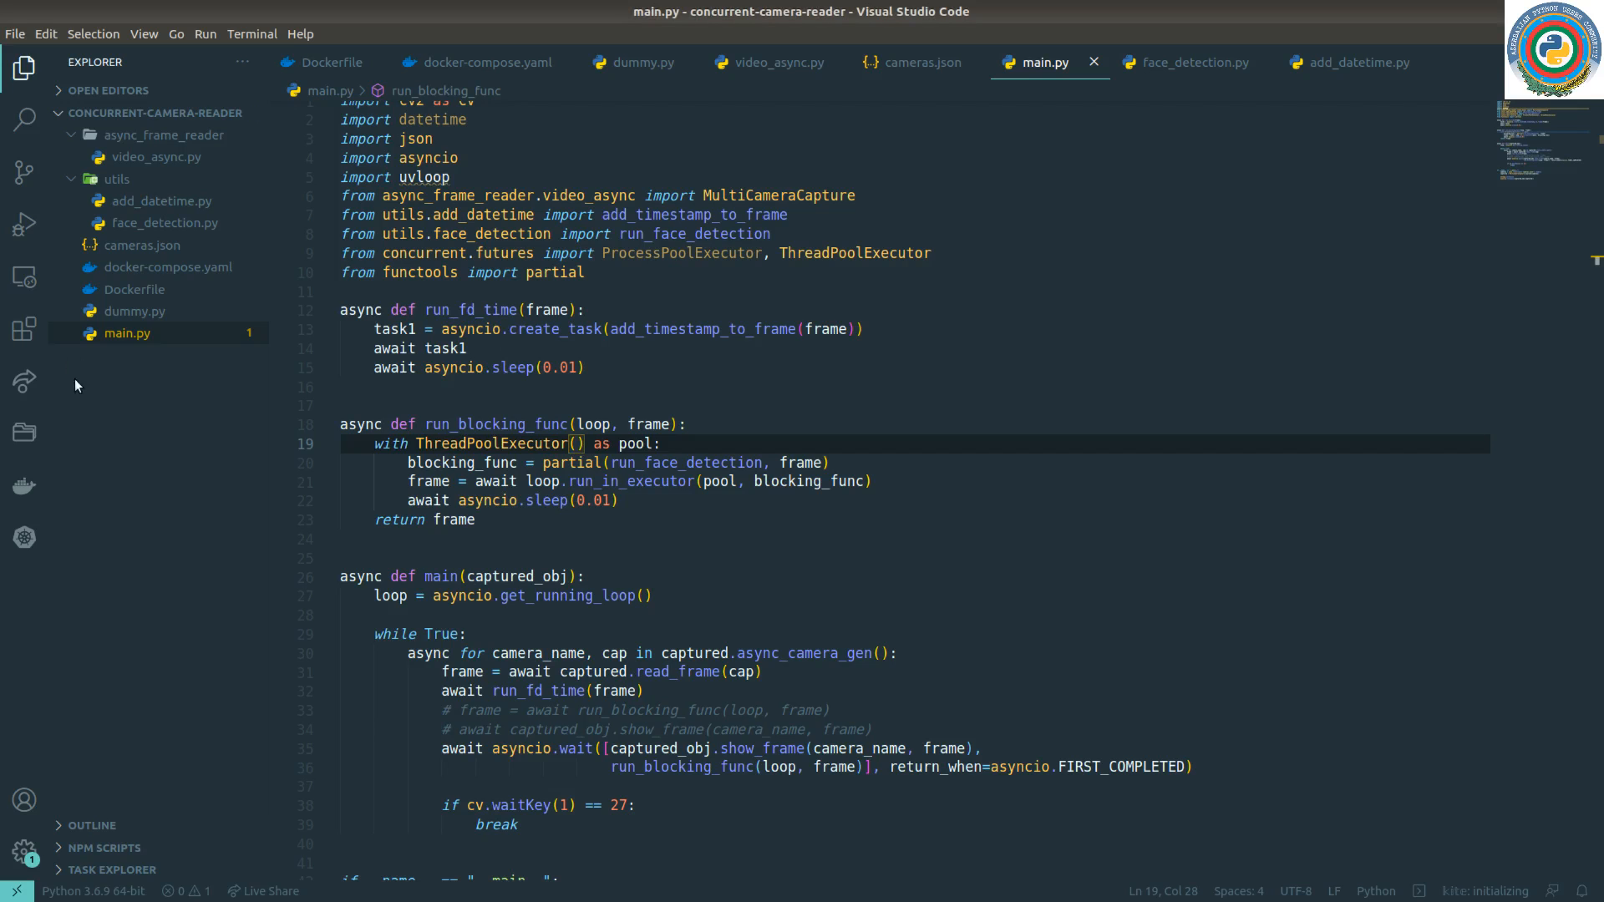
# Add await asyncio.gather(captured_obj.show_frame(camera_name, frame), run_blocking_func(loop, frame)) below asyncio.wait
pyautogui.scroll(-3)
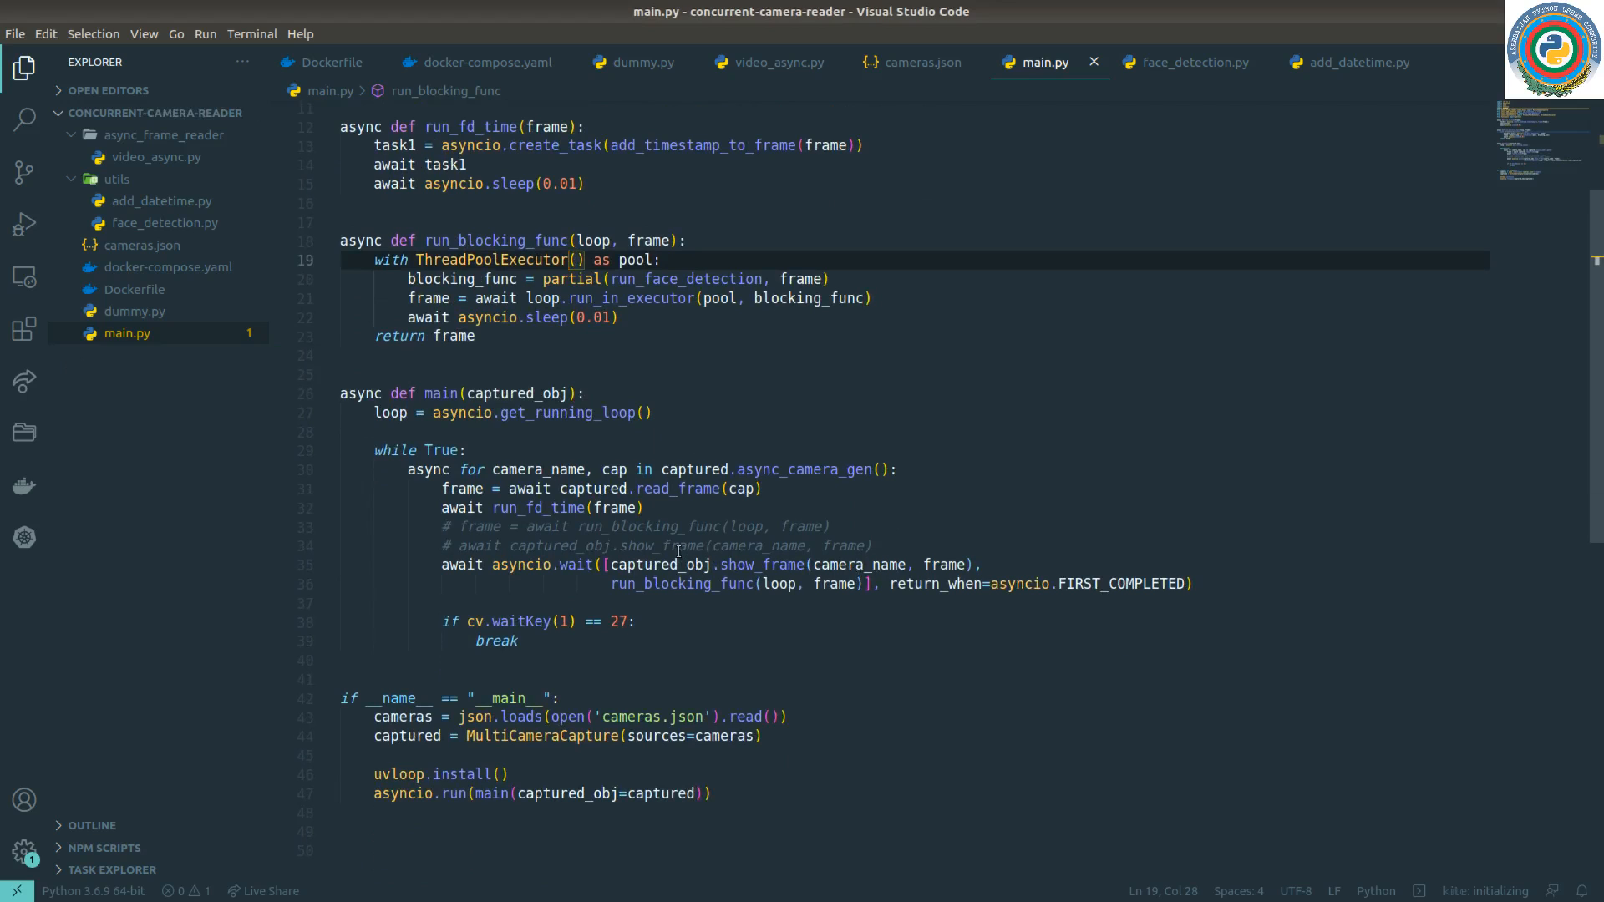
pyautogui.moveTo(696, 576)
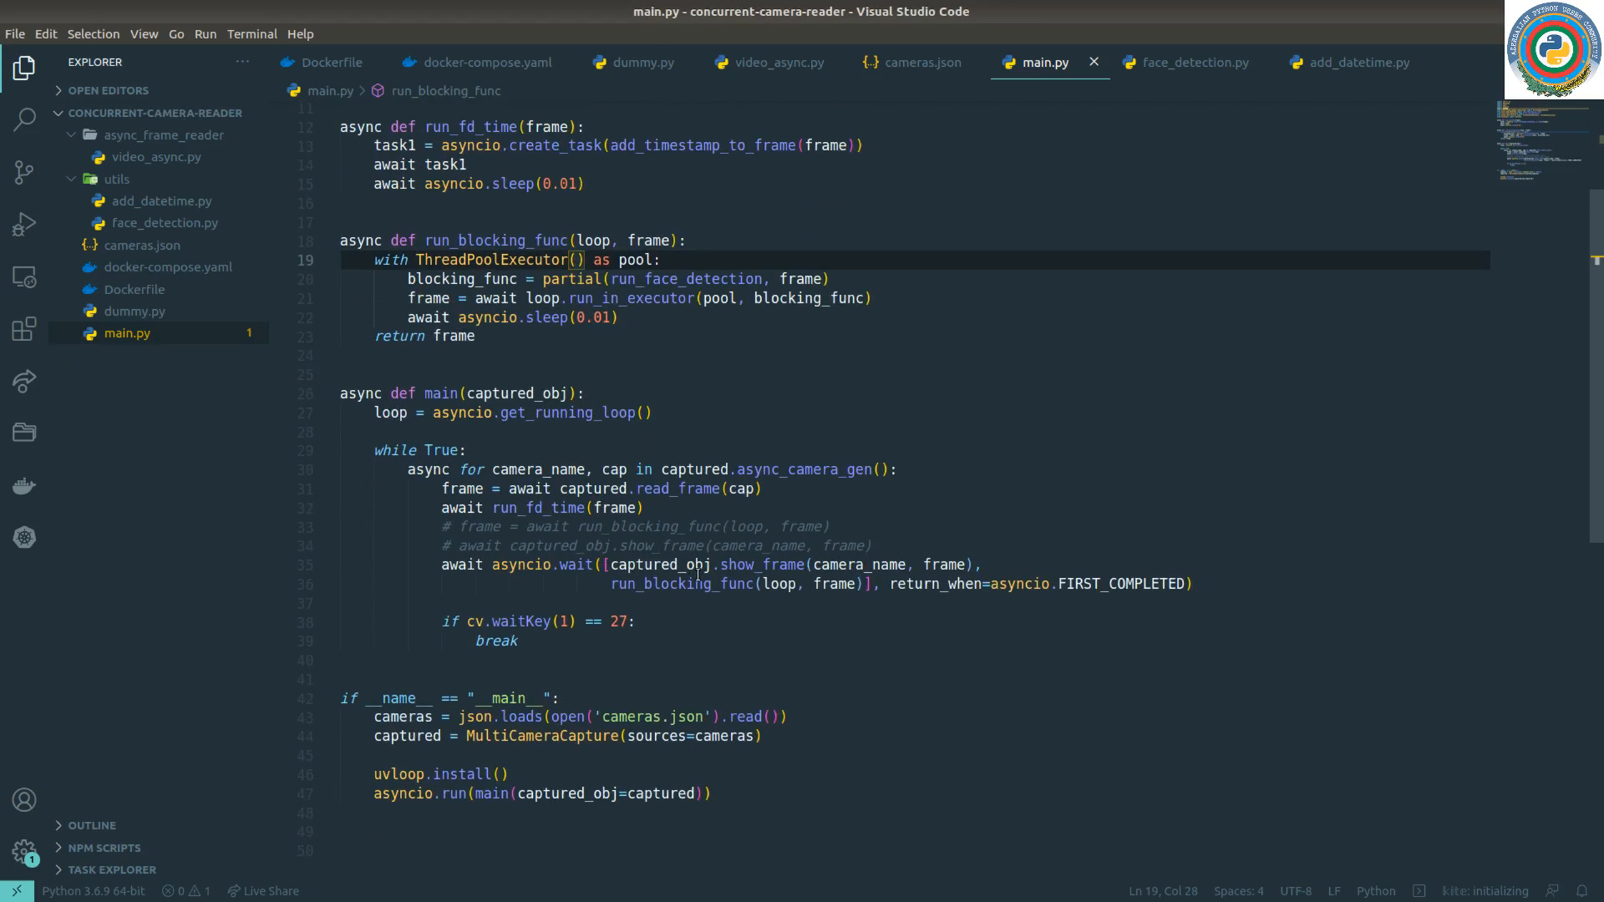
pyautogui.doubleClick(679, 583)
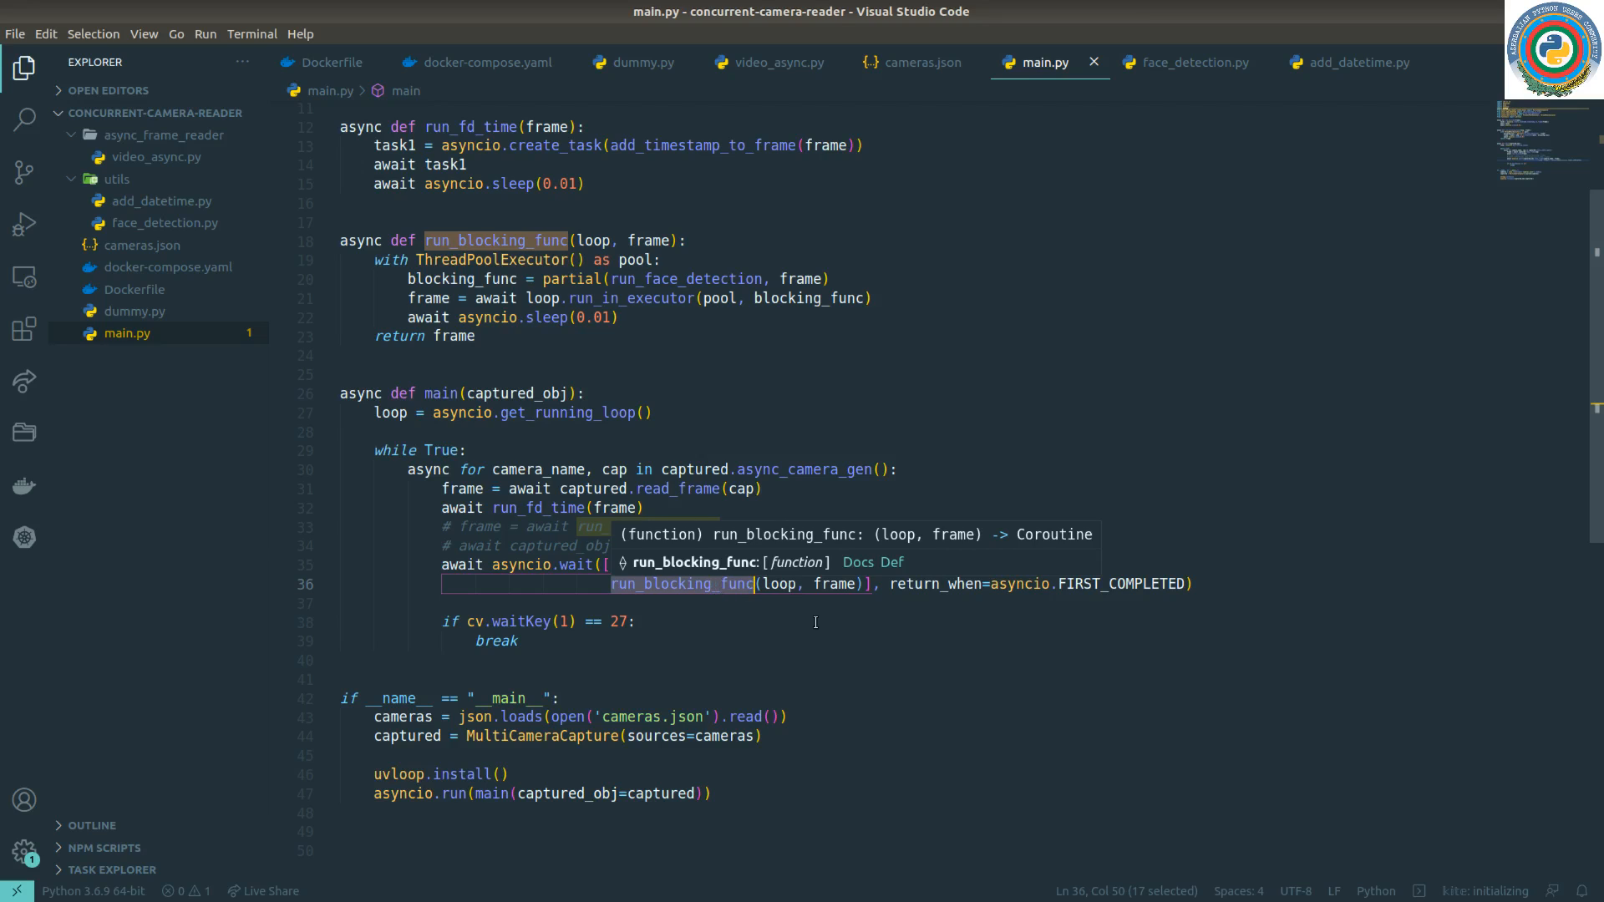
pyautogui.write('captured_obj.show_frame(camera_name, frame),')
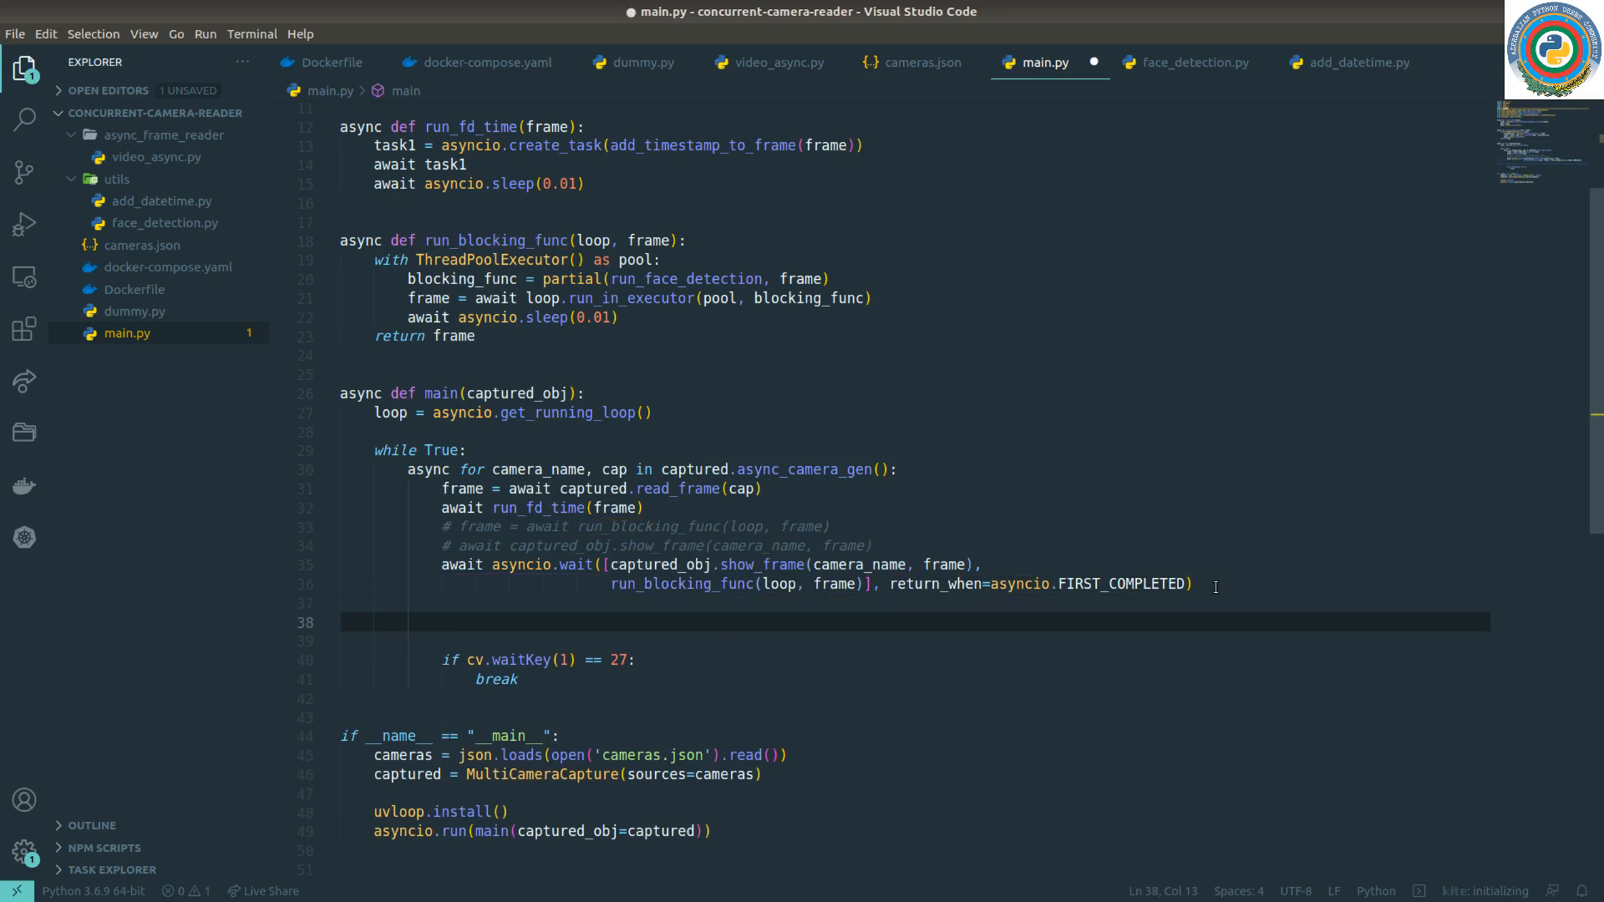
pyautogui.write('await s')
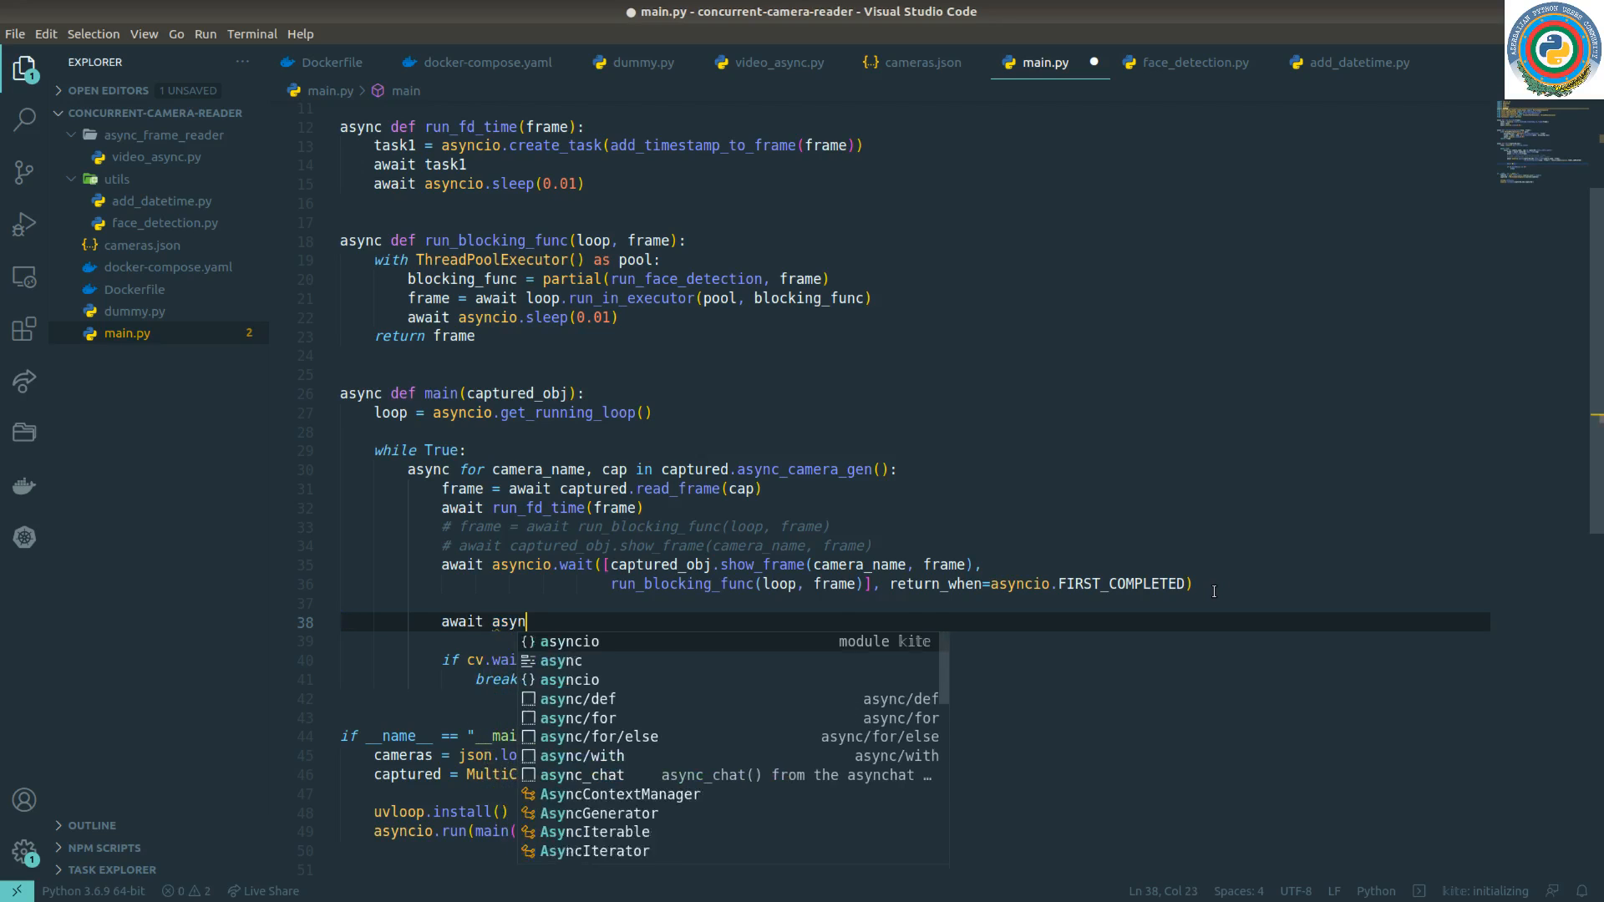
pyautogui.write('io.g')
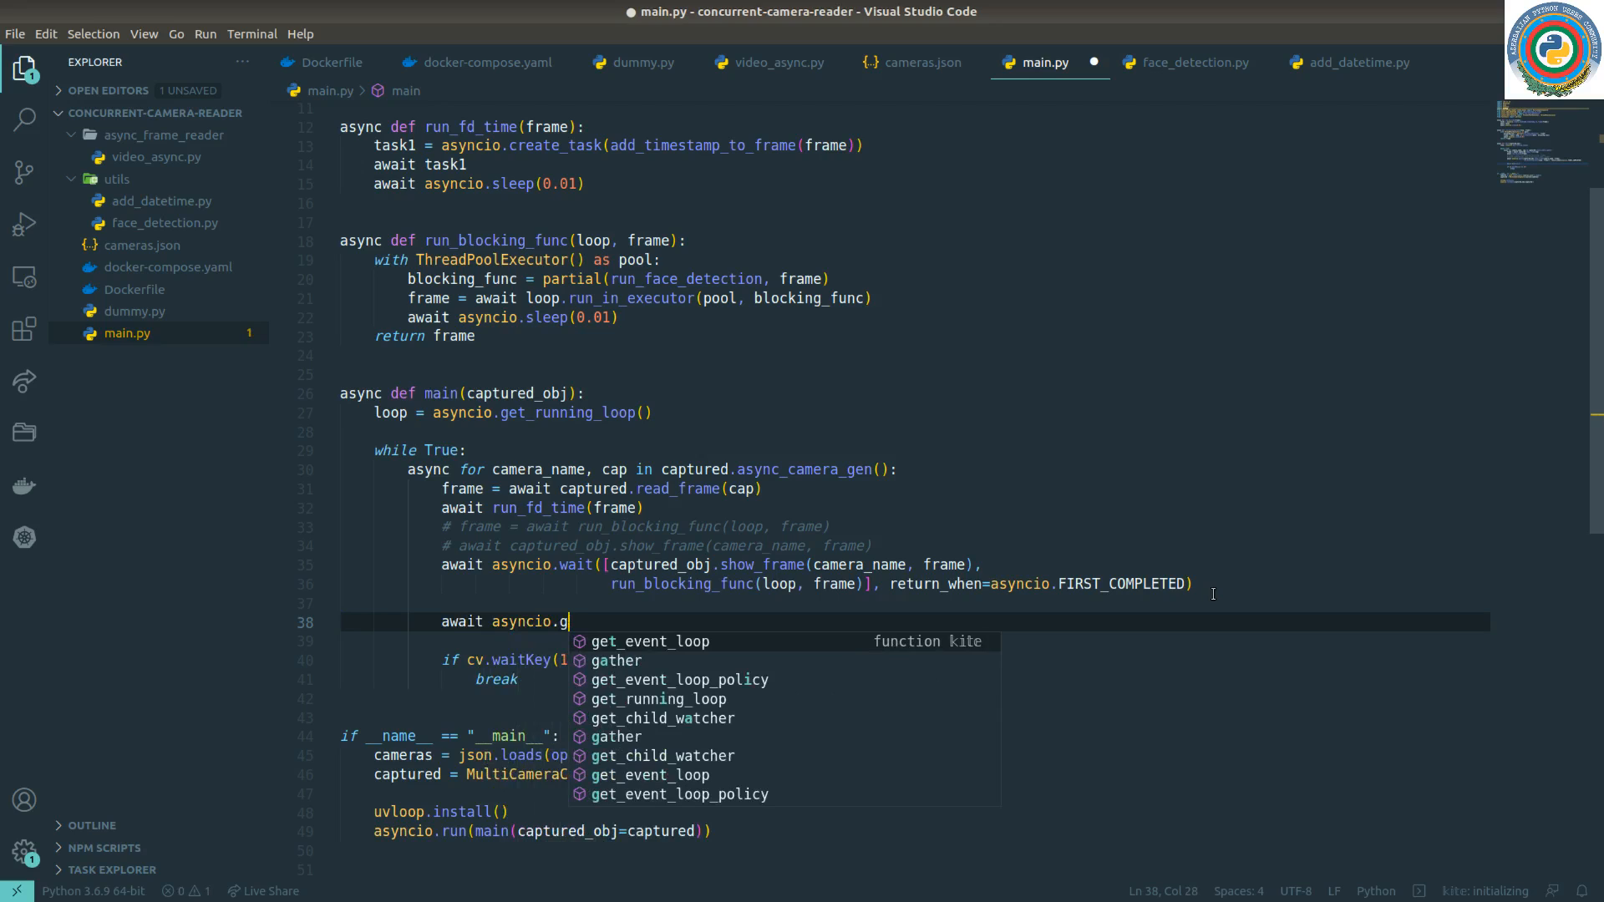
pyautogui.click(617, 660)
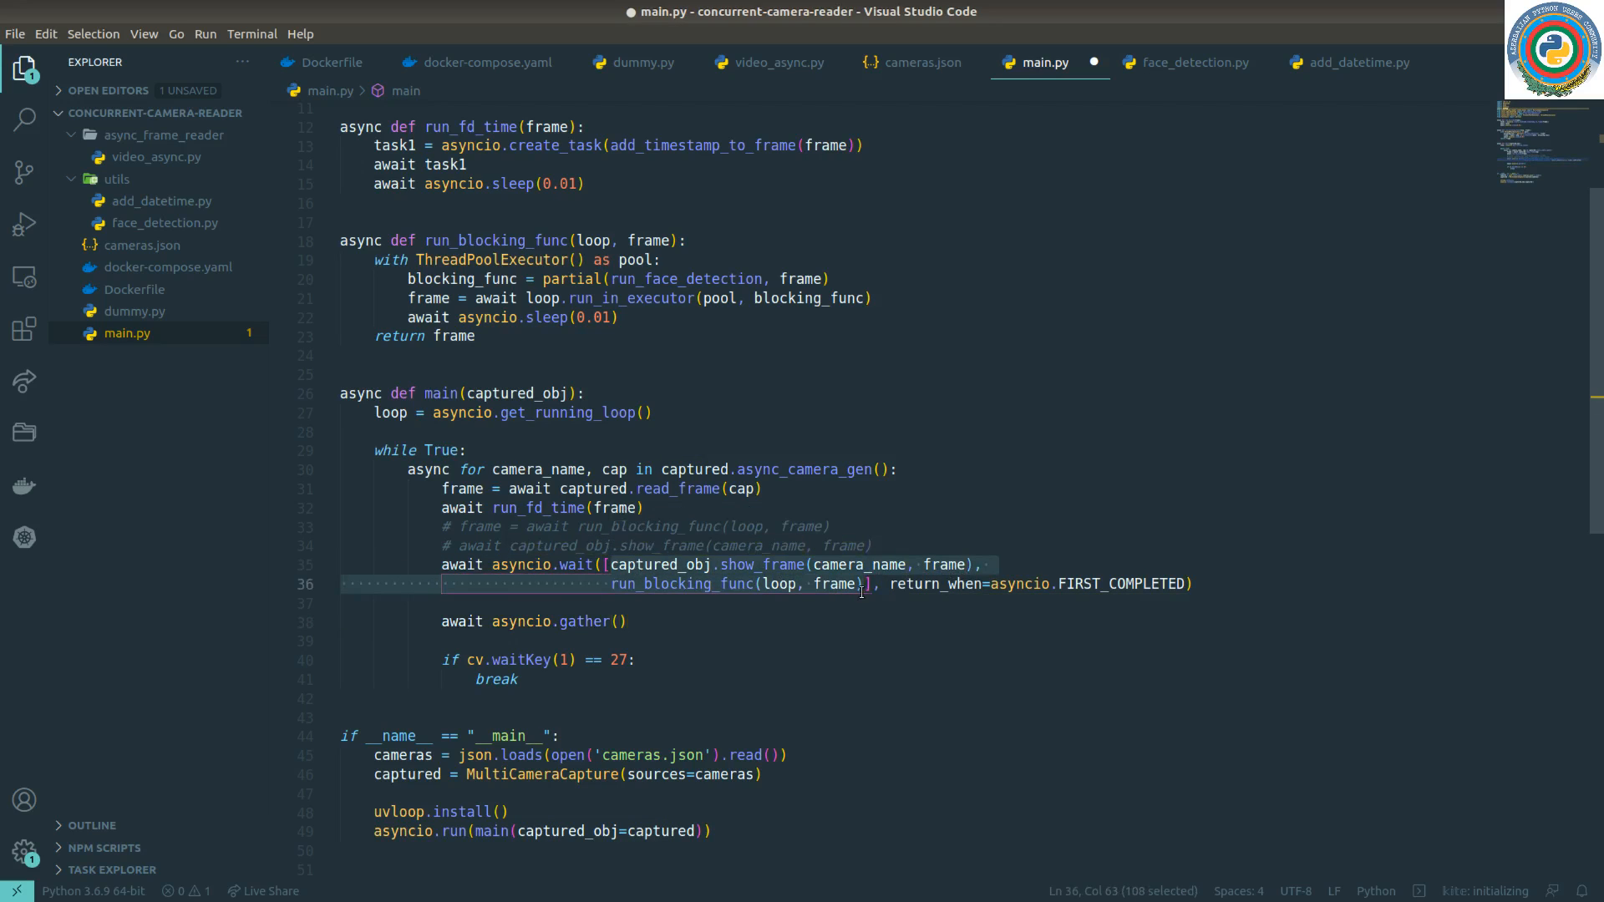
pyautogui.moveTo(582, 621)
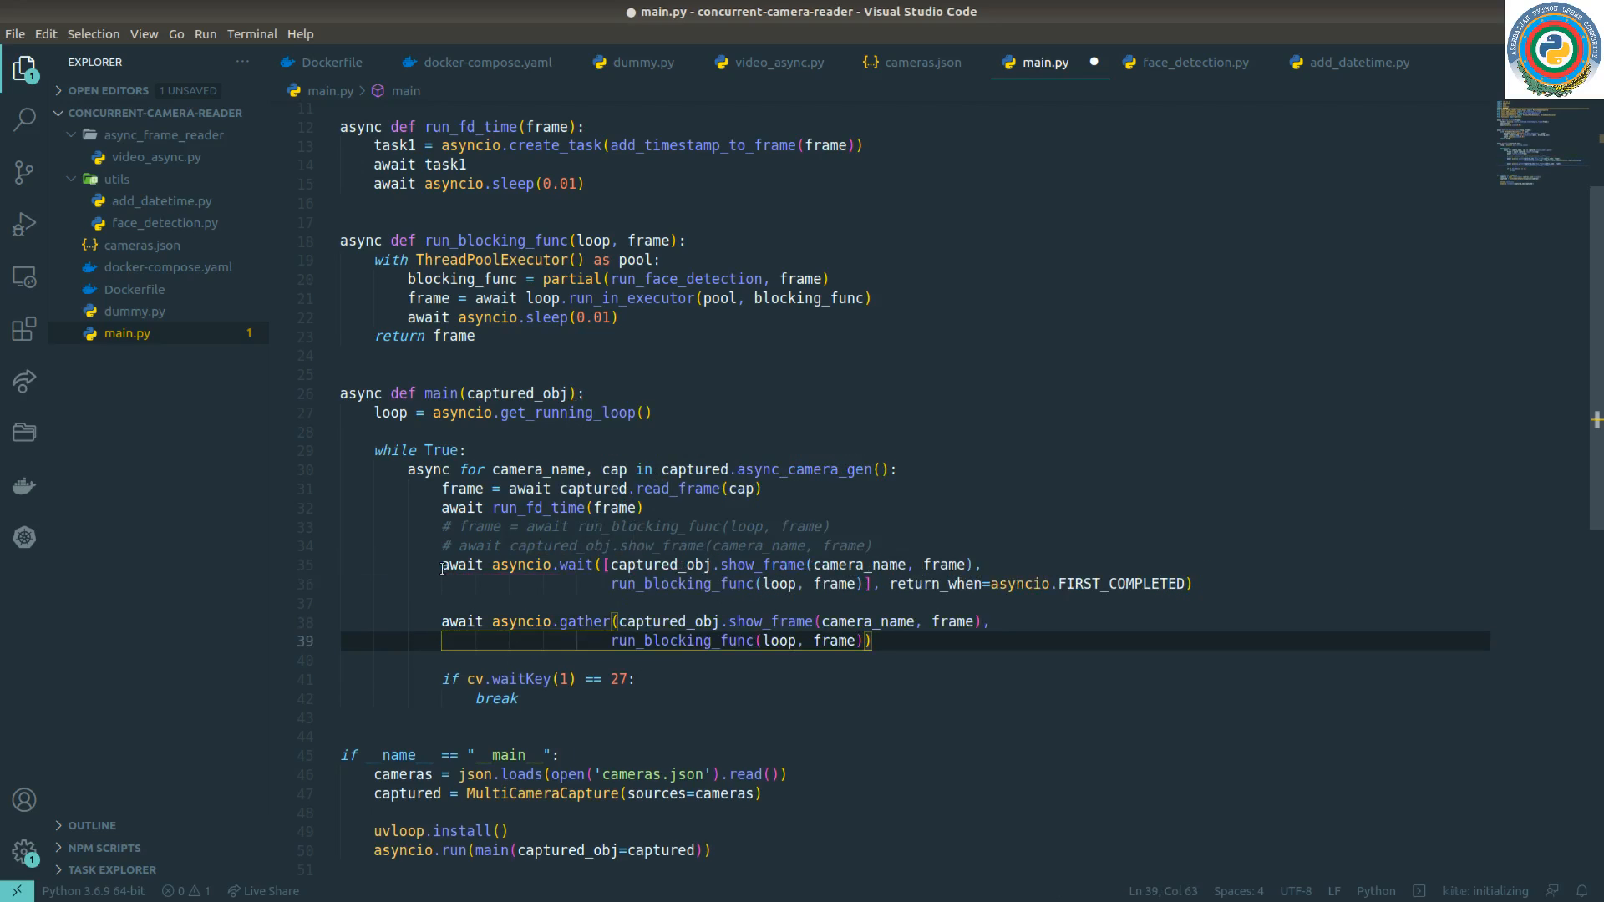
pyautogui.press('ctrl+/')
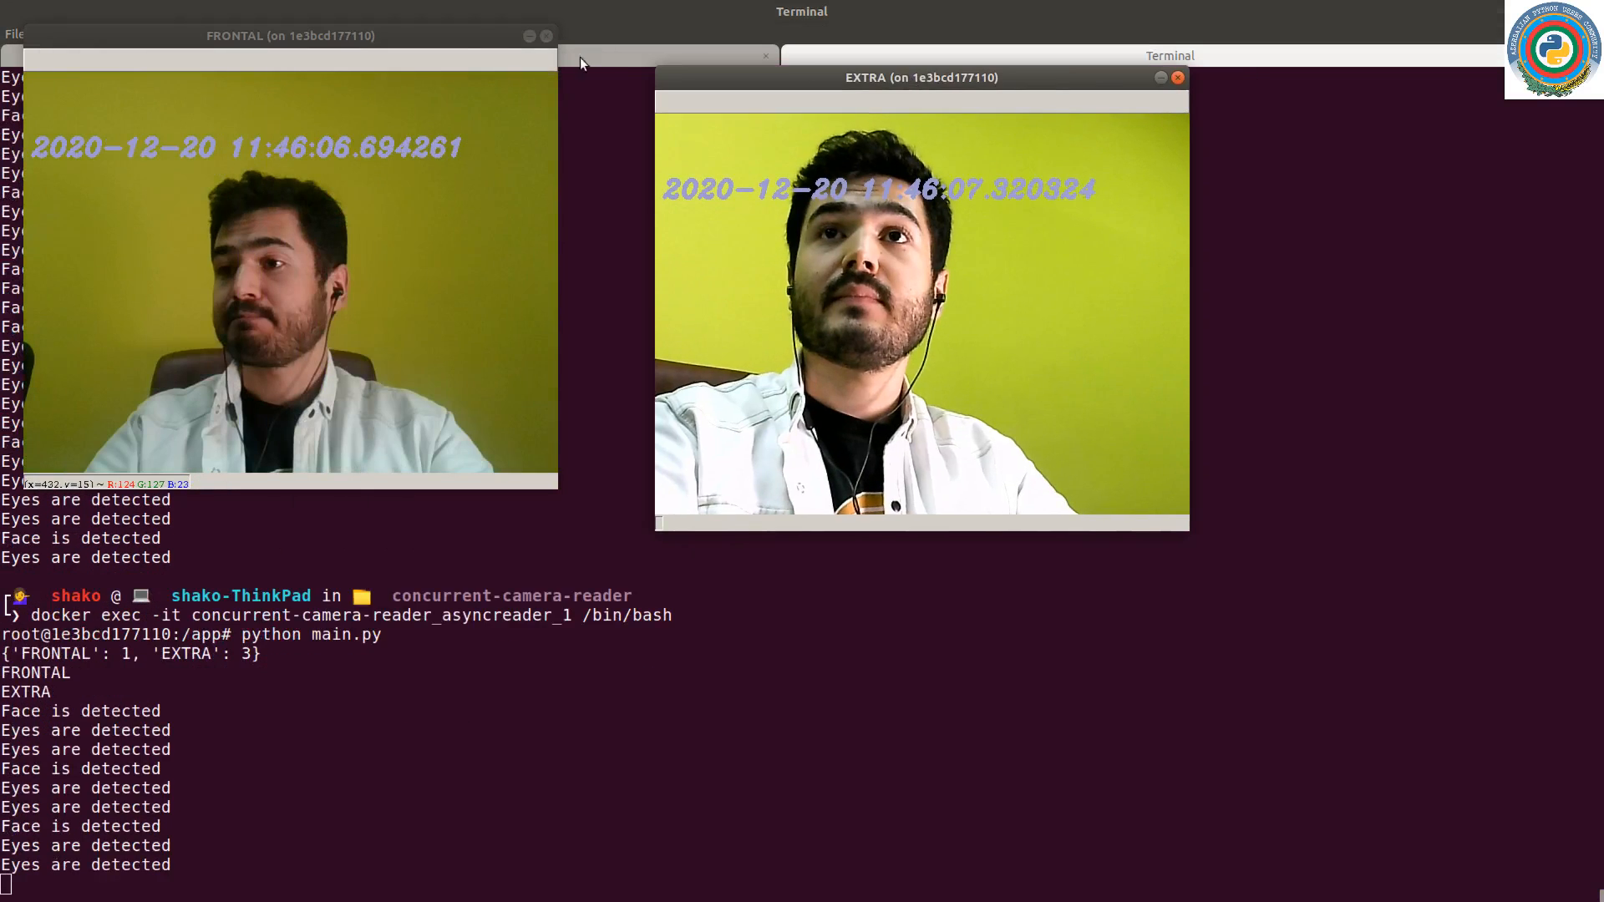
# Run the gather version of main.py in the asyncreader container and watch both feeds
pyautogui.moveTo(290, 36); pyautogui.dragTo(383, 81)
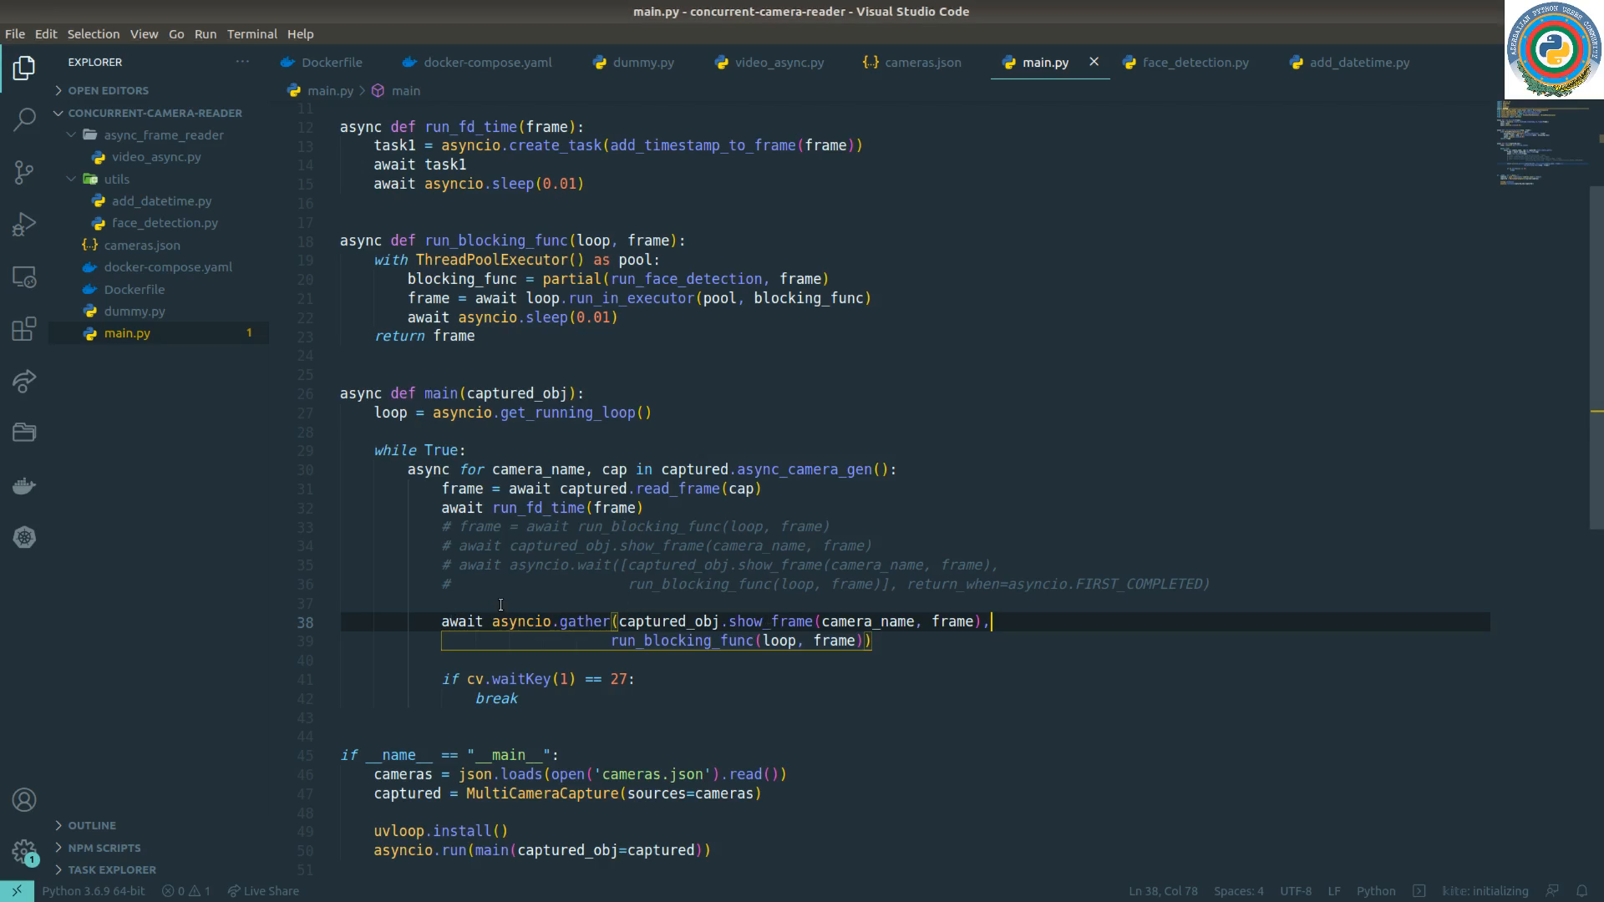
pyautogui.moveTo(526, 259)
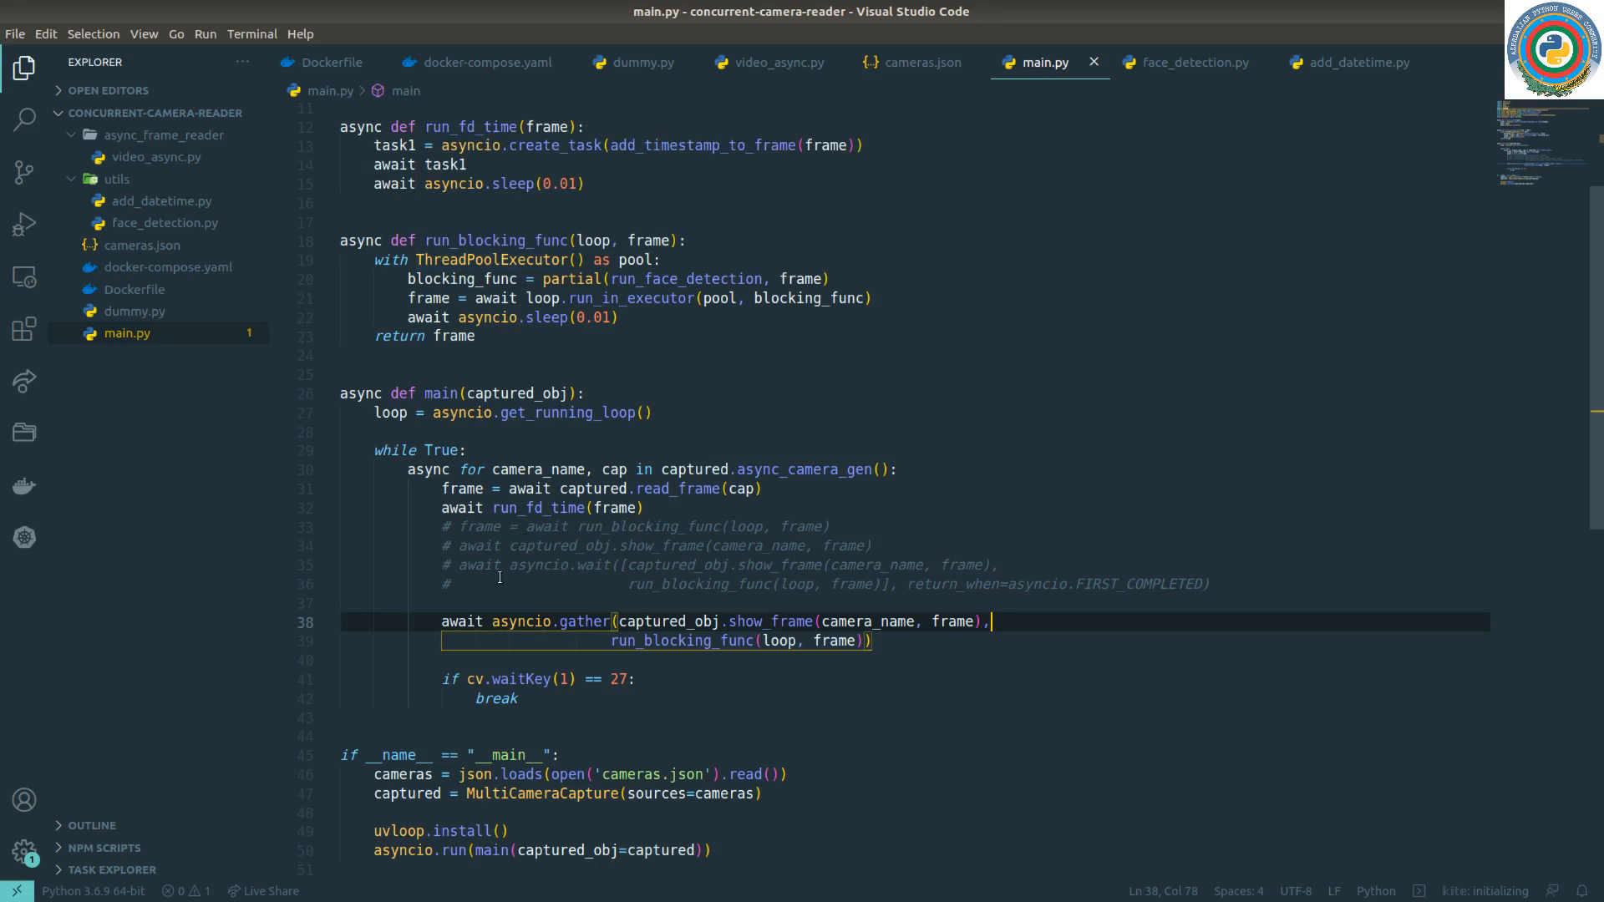
pyautogui.moveTo(444, 562)
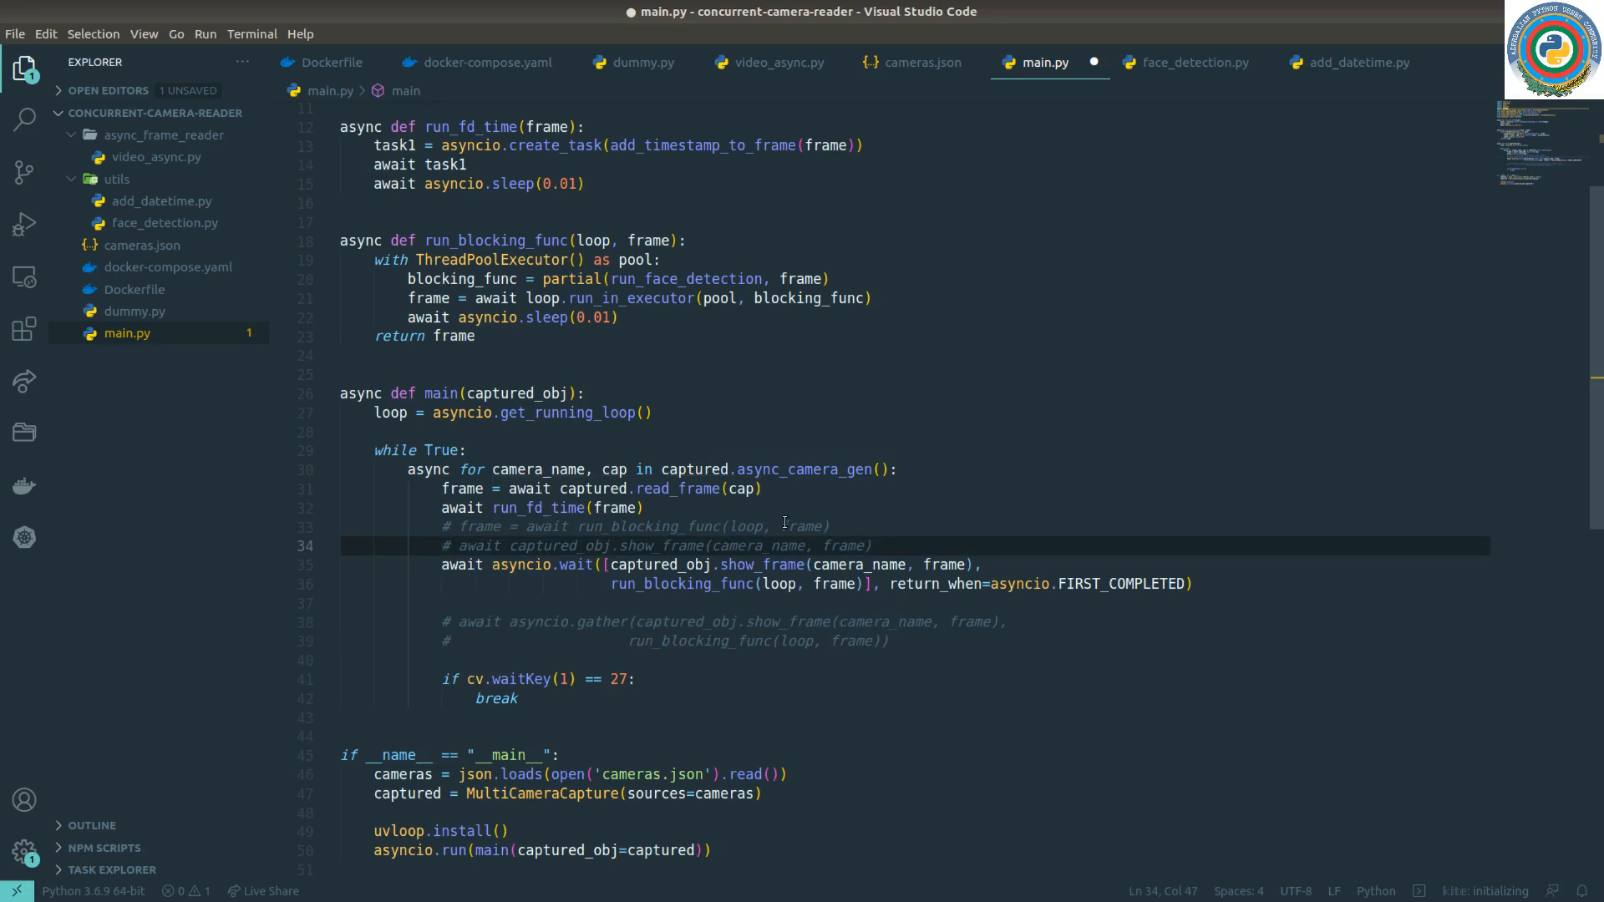
# Save main.py with gather commented out and change ThreadPoolExecutor back to ProcessPoolExecutor
pyautogui.press('ctrl+s')
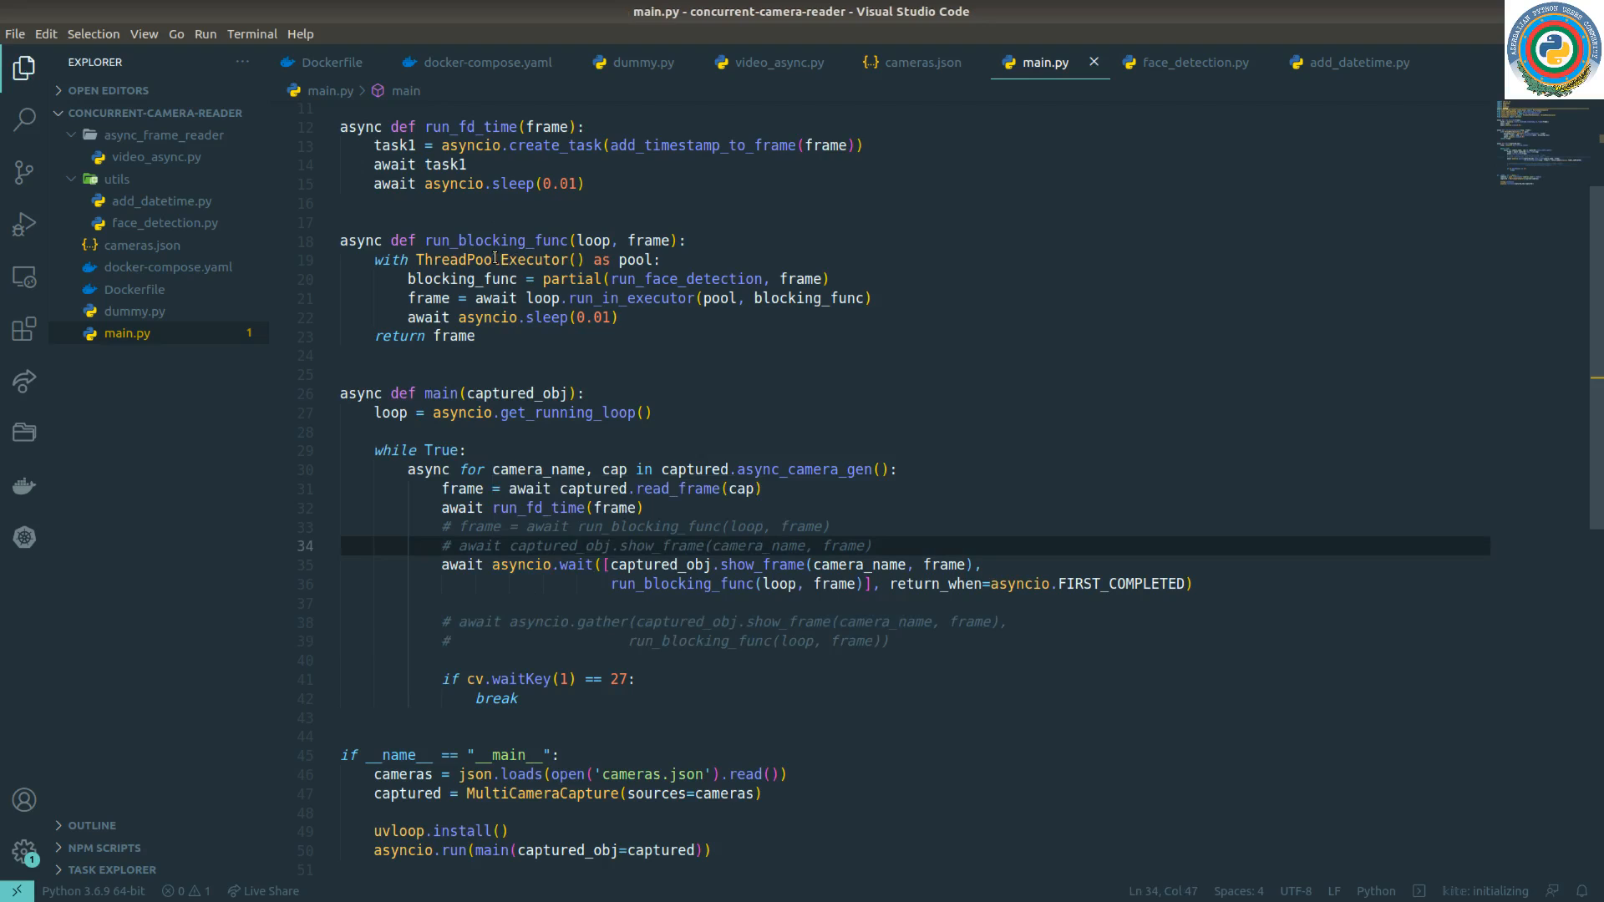
pyautogui.doubleClick(459, 259)
pyautogui.write('Process')
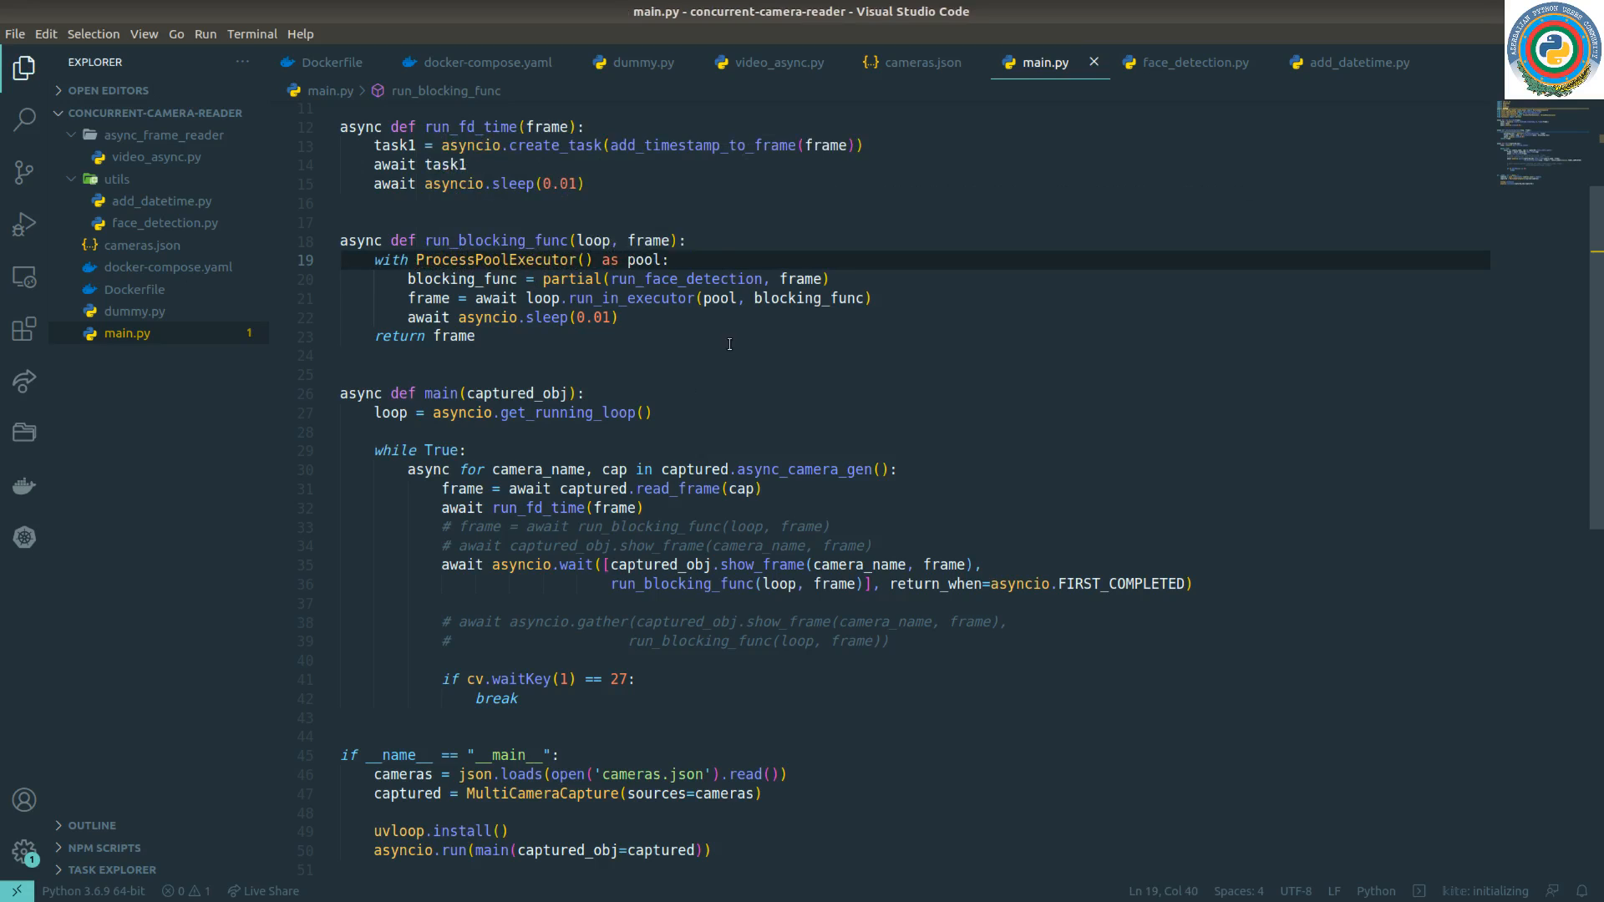
pyautogui.click(670, 259)
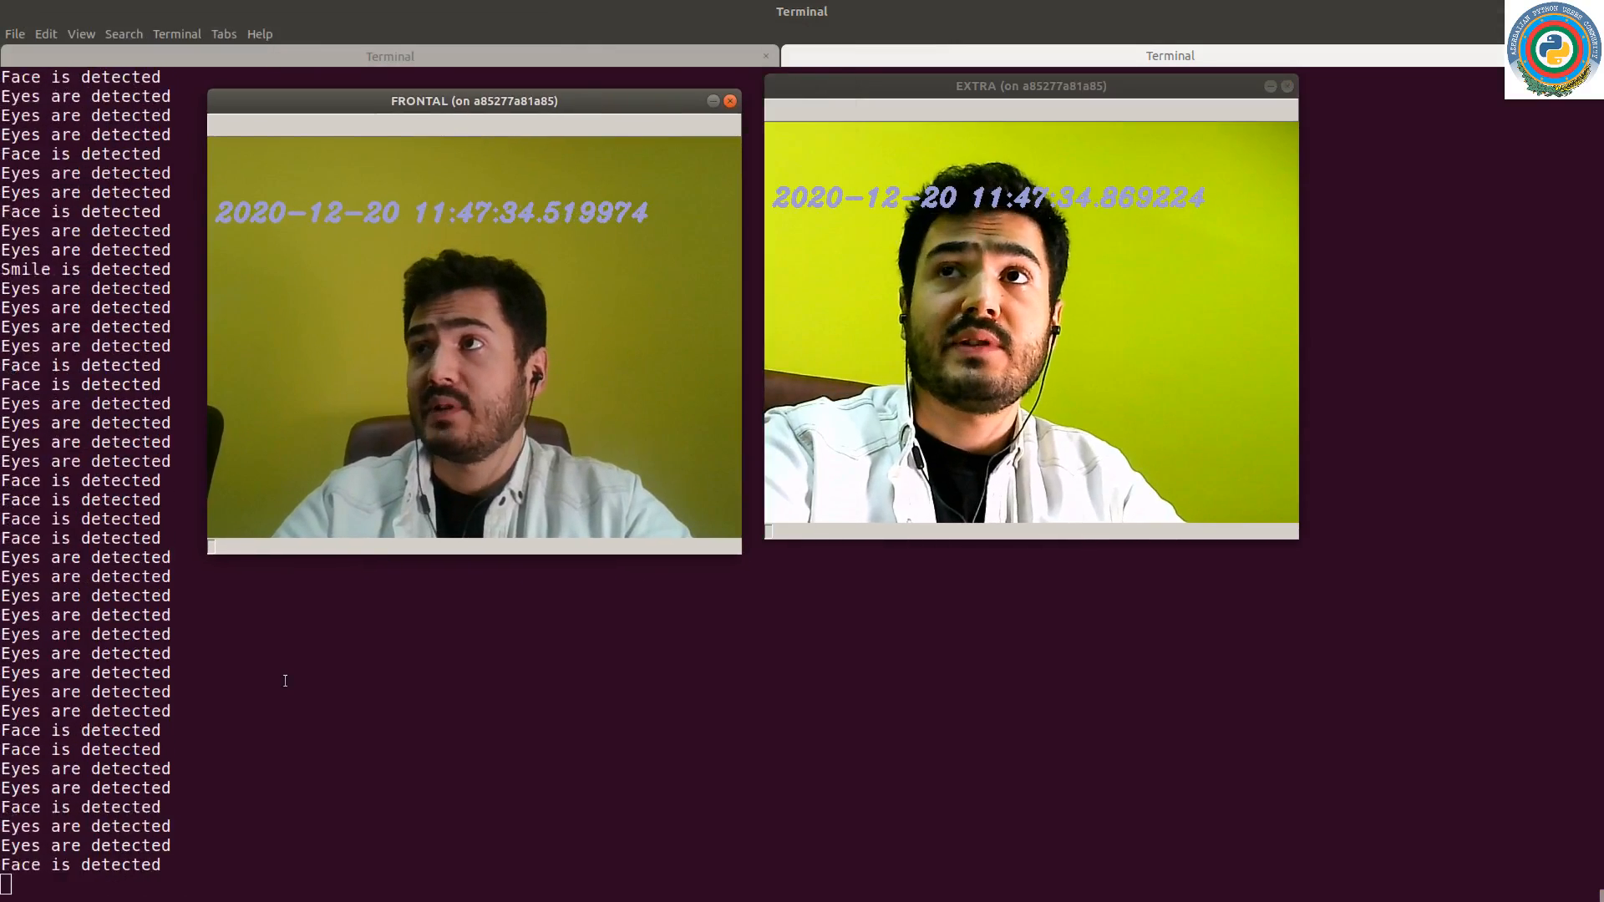
# Interrupt the running process-pool camera reader with Ctrl+C
pyautogui.press('ctrl+c')
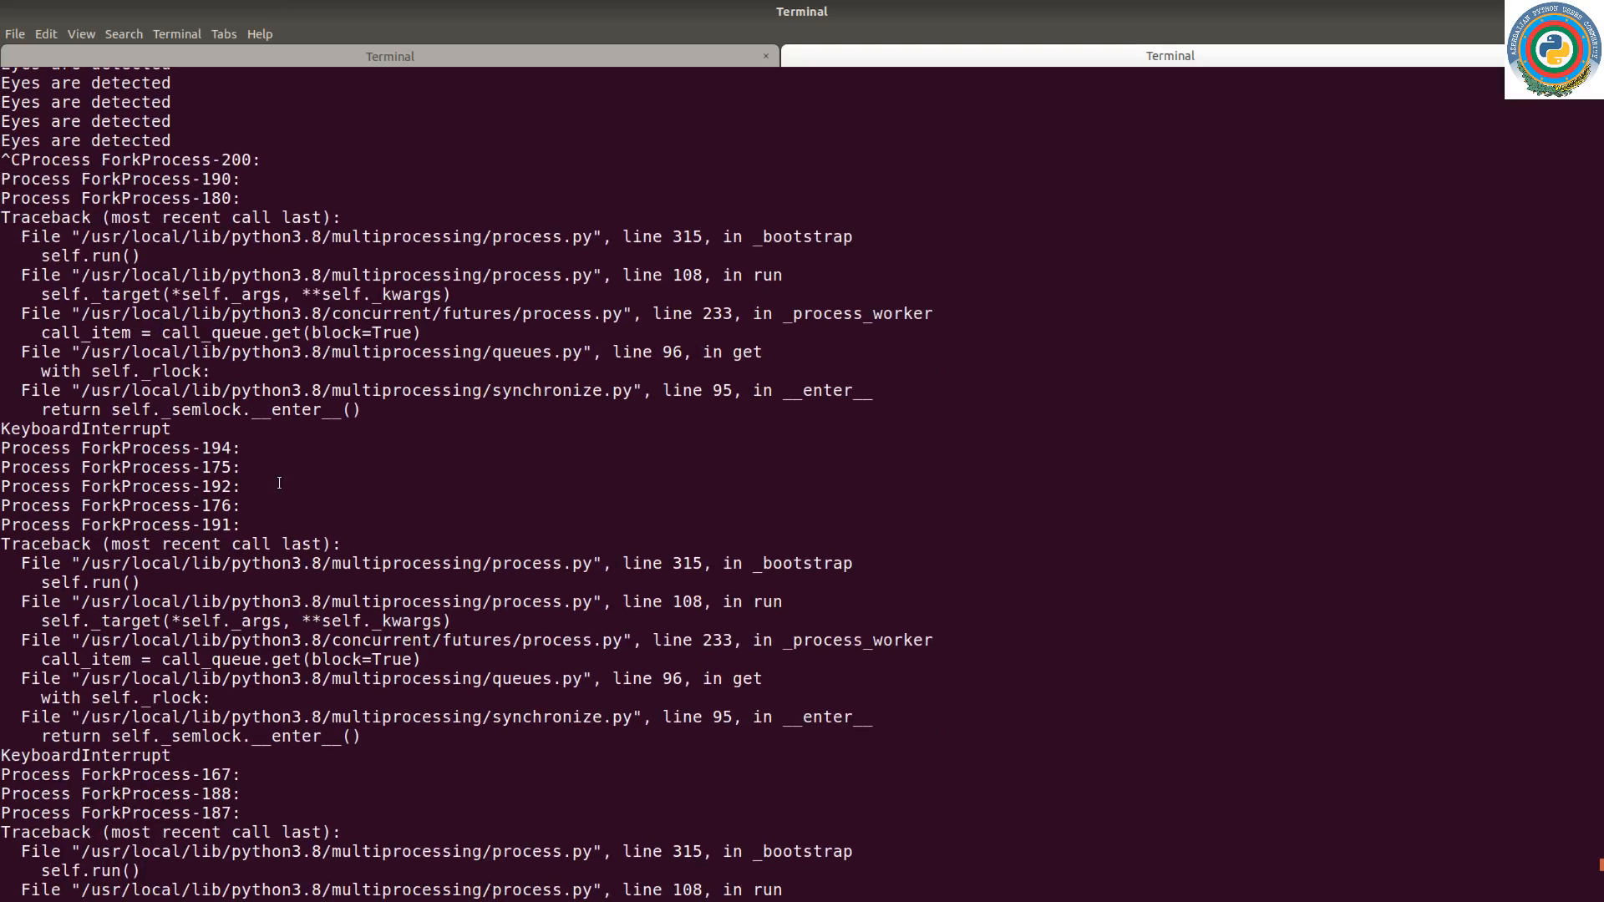
# Scroll through the KeyboardInterrupt tracebacks down to the root@container:/app# prompt
pyautogui.scroll(-3)
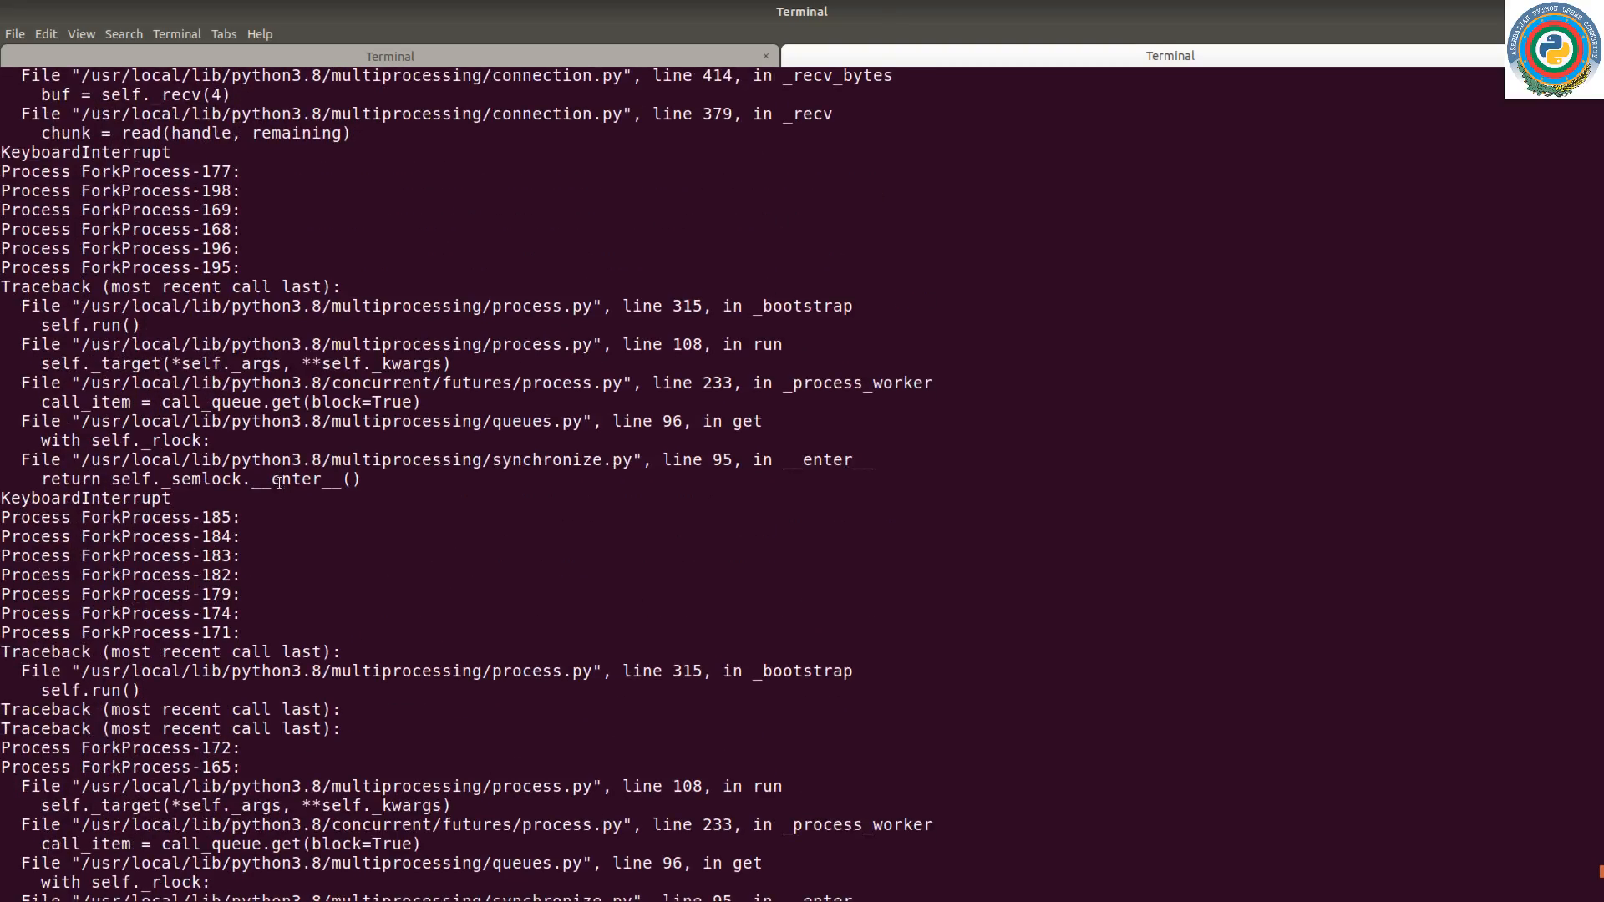
pyautogui.scroll(-3)
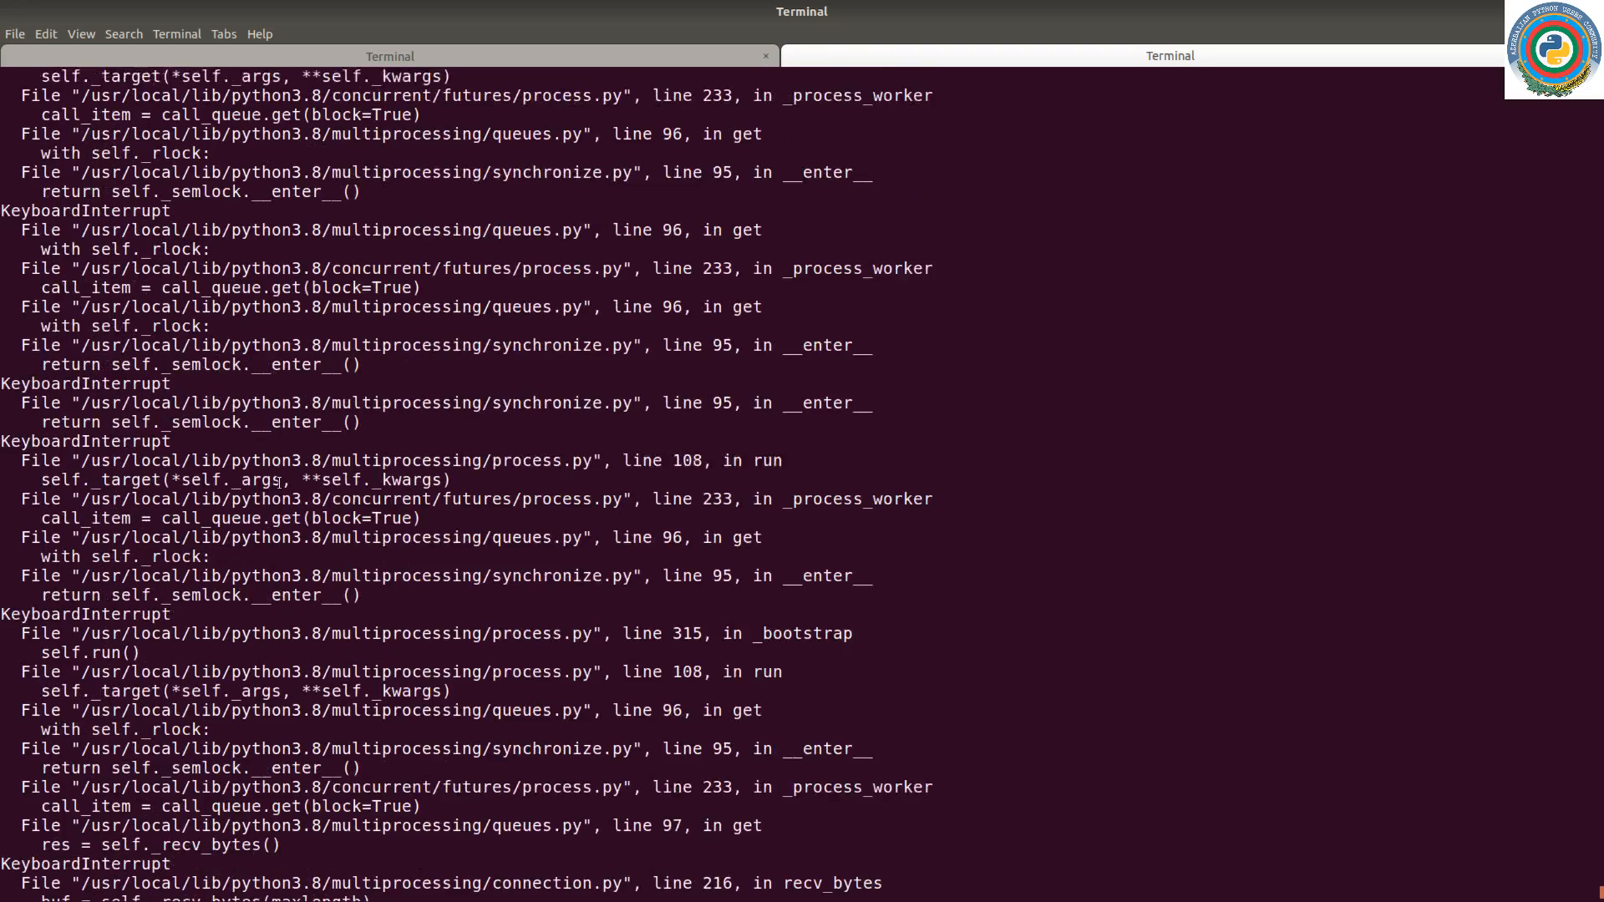
pyautogui.scroll(-3)
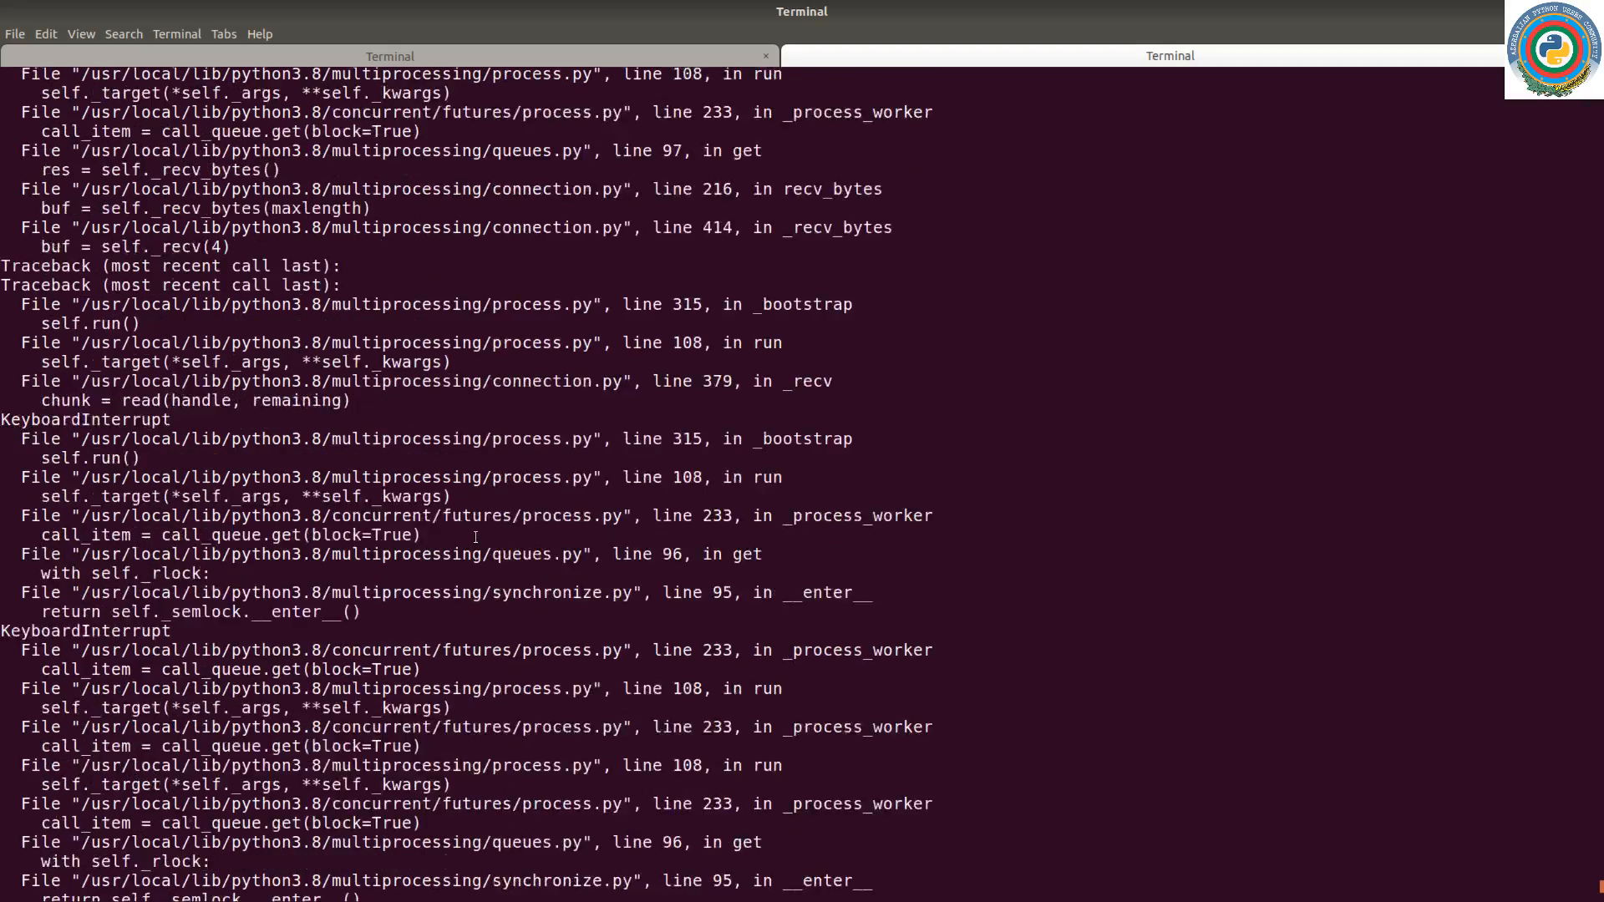
pyautogui.scroll(-3)
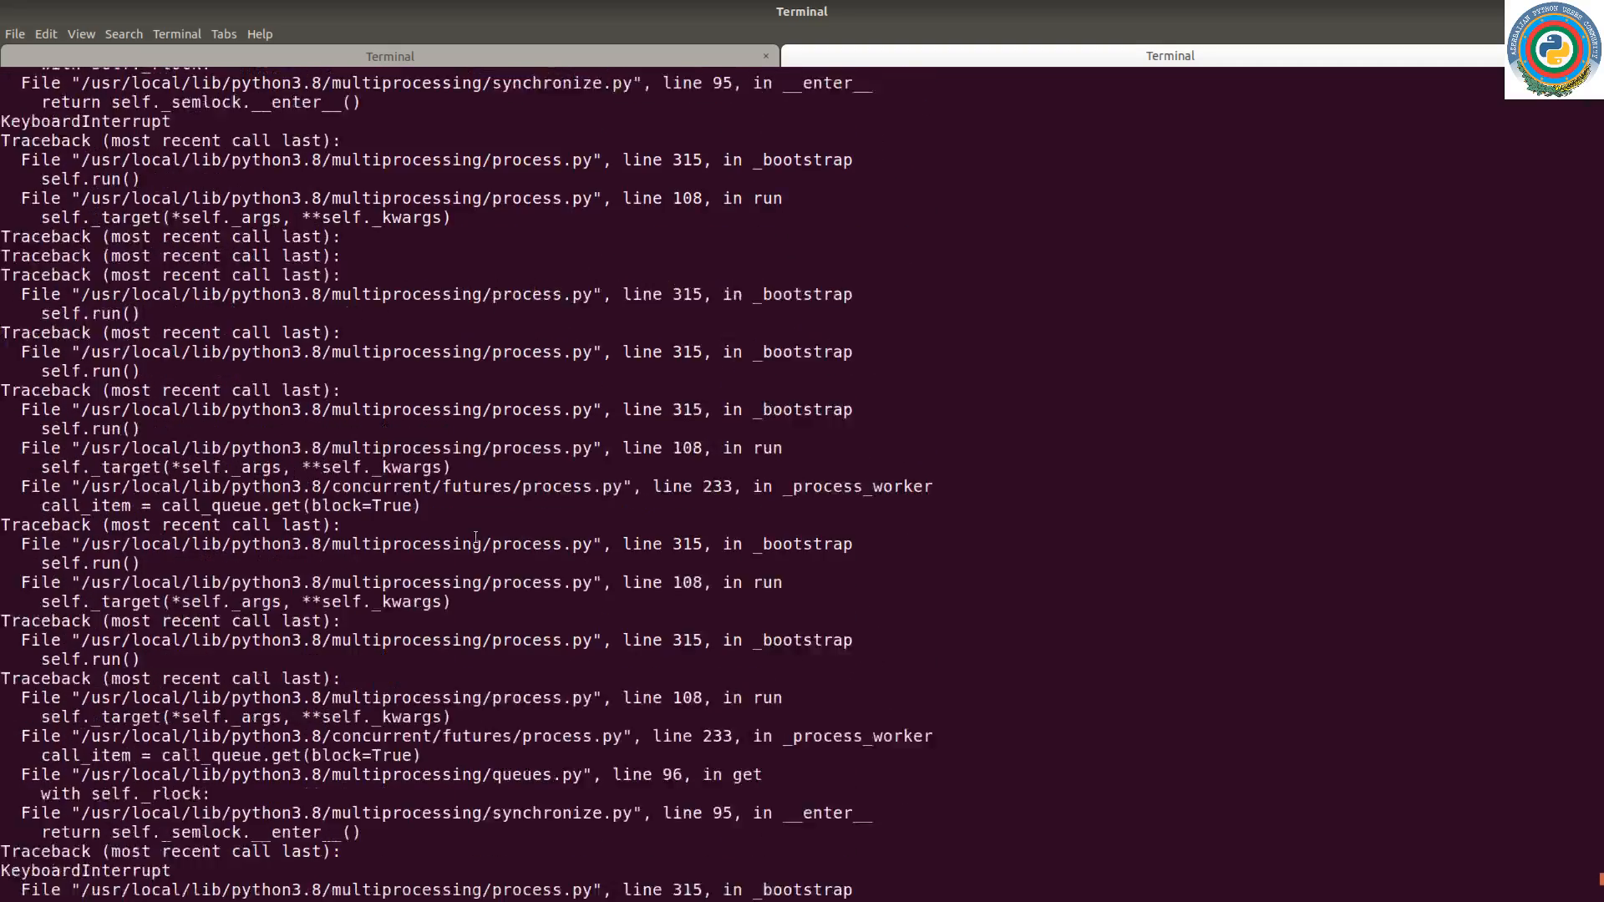
pyautogui.scroll(-3)
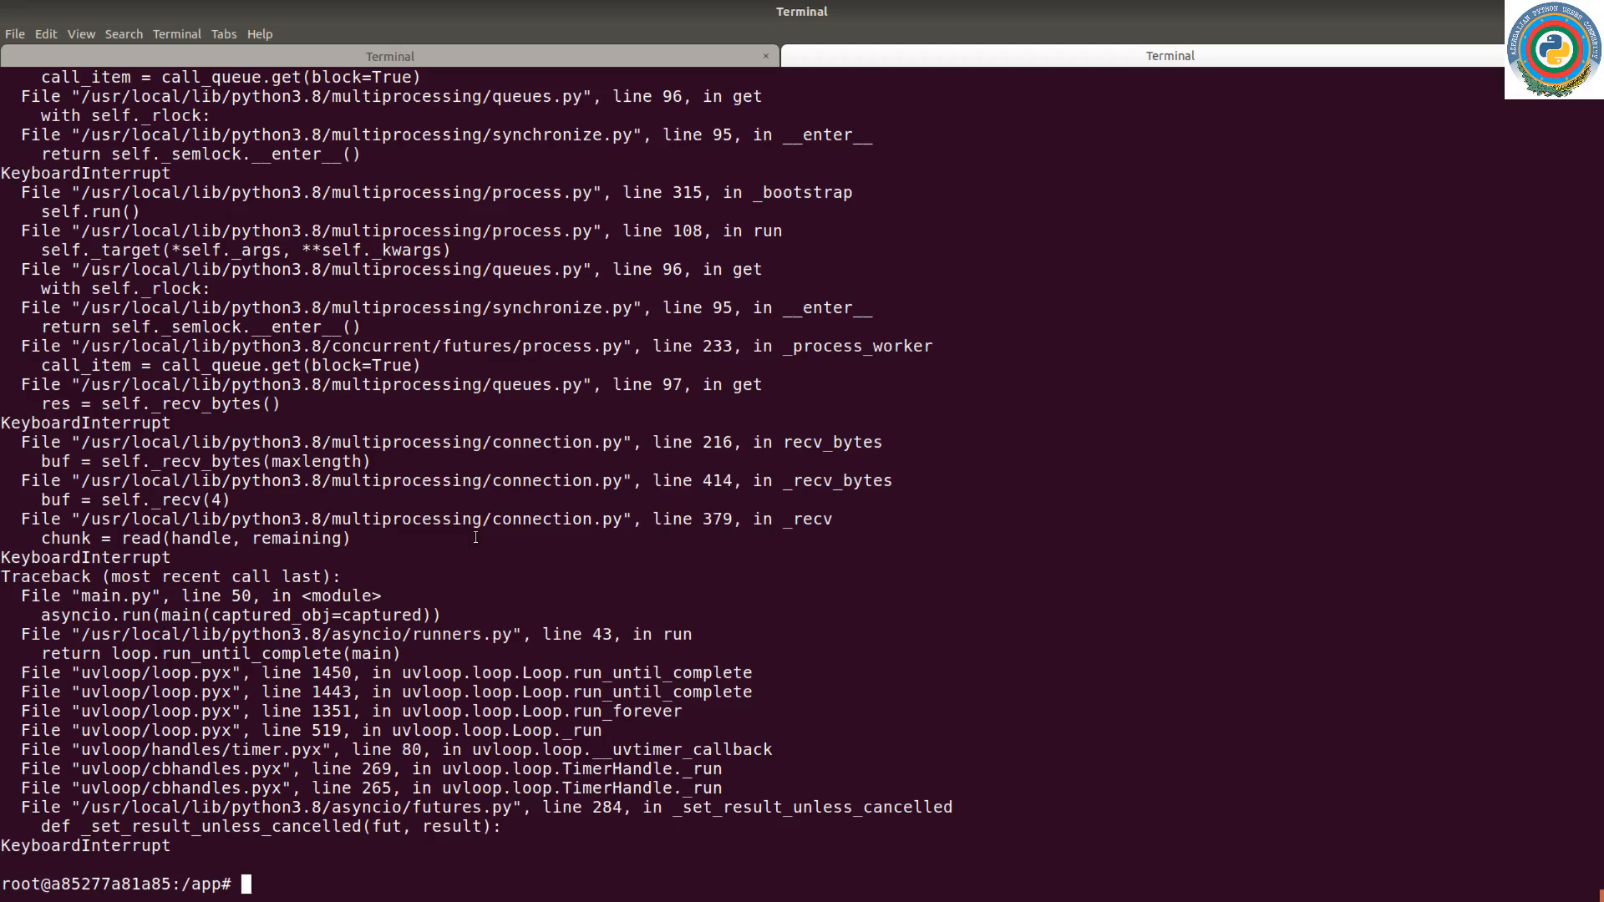
pyautogui.moveTo(490, 533)
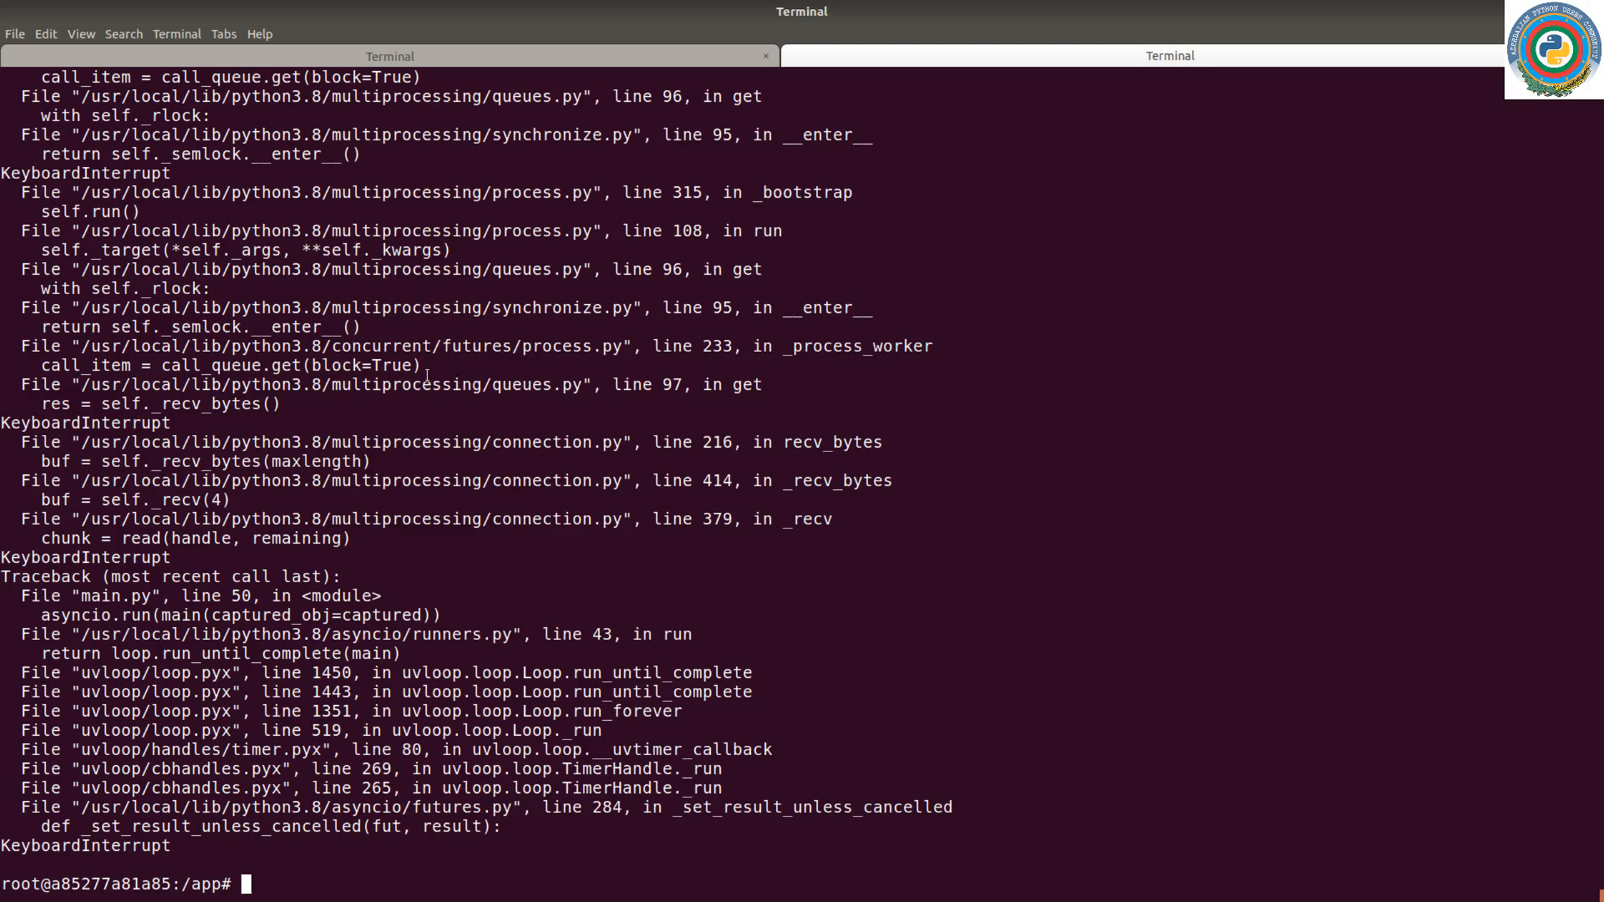
pyautogui.moveTo(442, 421)
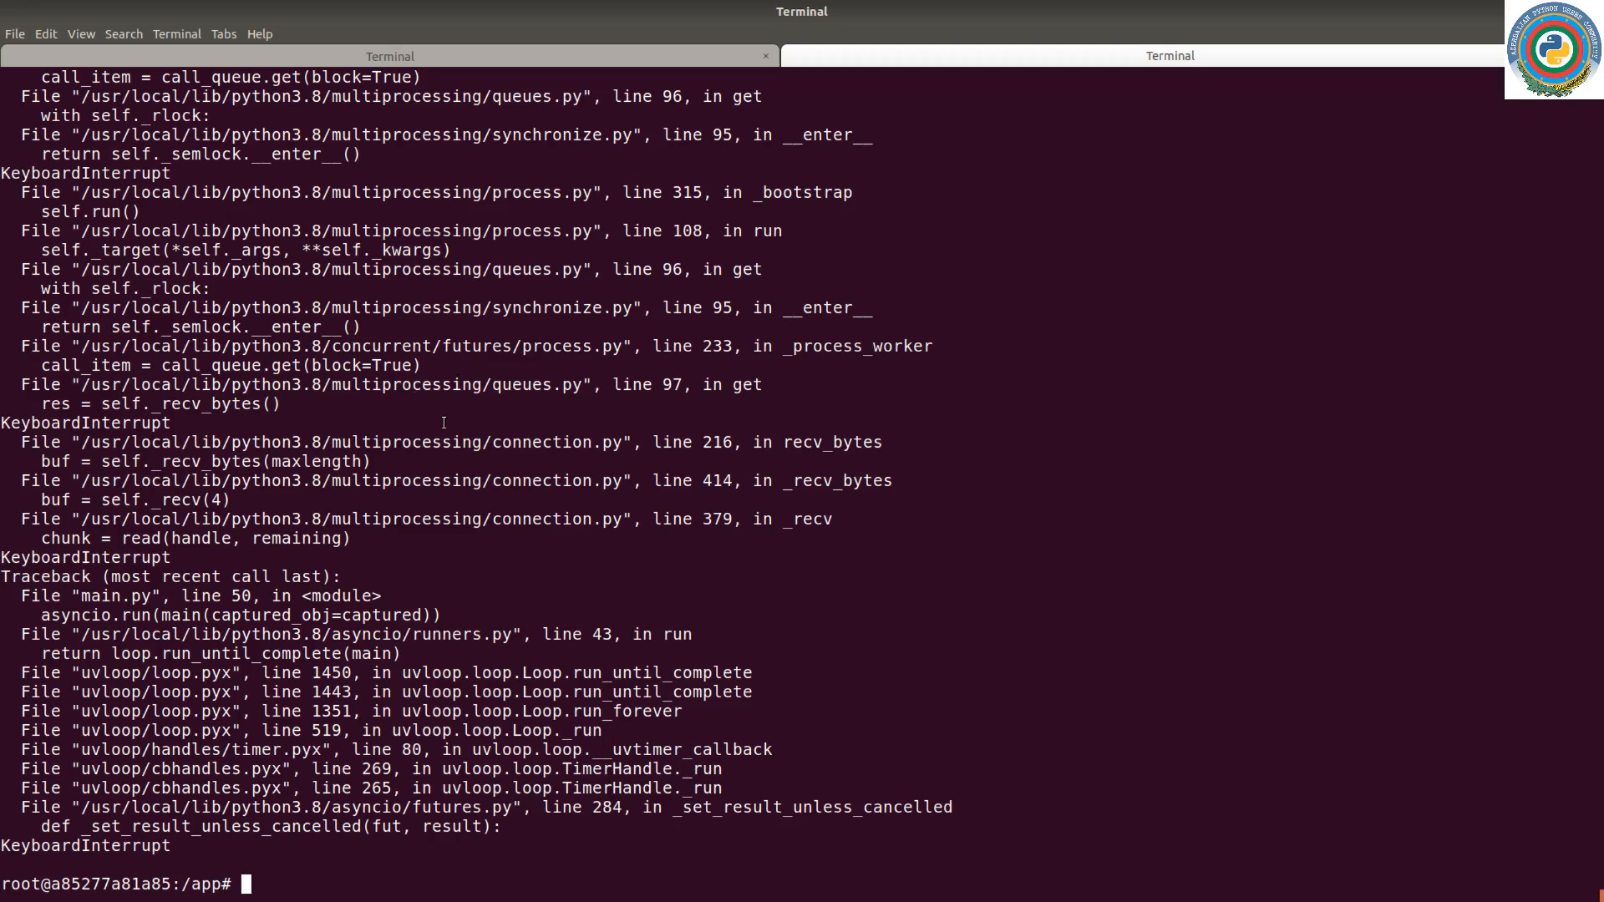